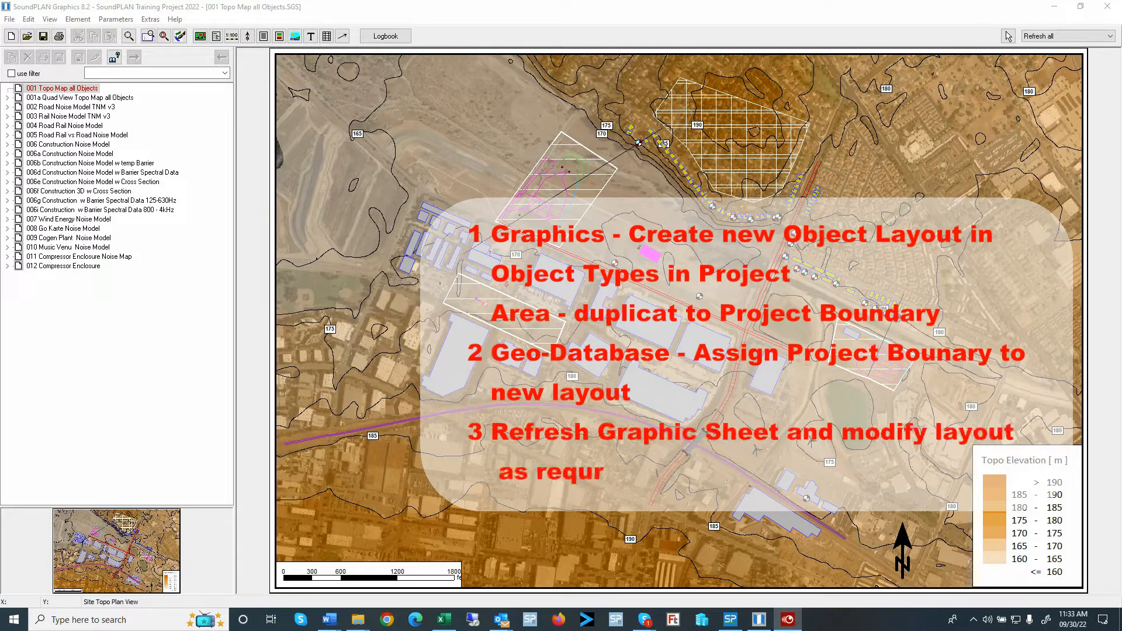
Duplicate the Area object type as 'Project Boundary' and give it a cyan edge line.
{"action": "type", "text": "ed"}
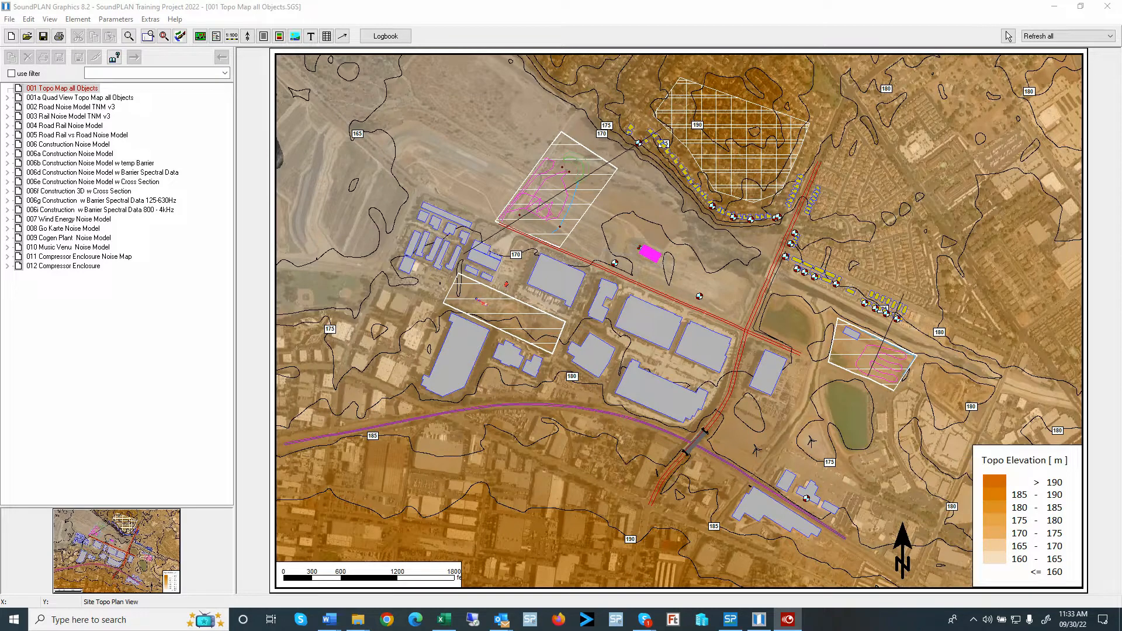
{"action": "mouse_move", "coordinate": [691, 304]}
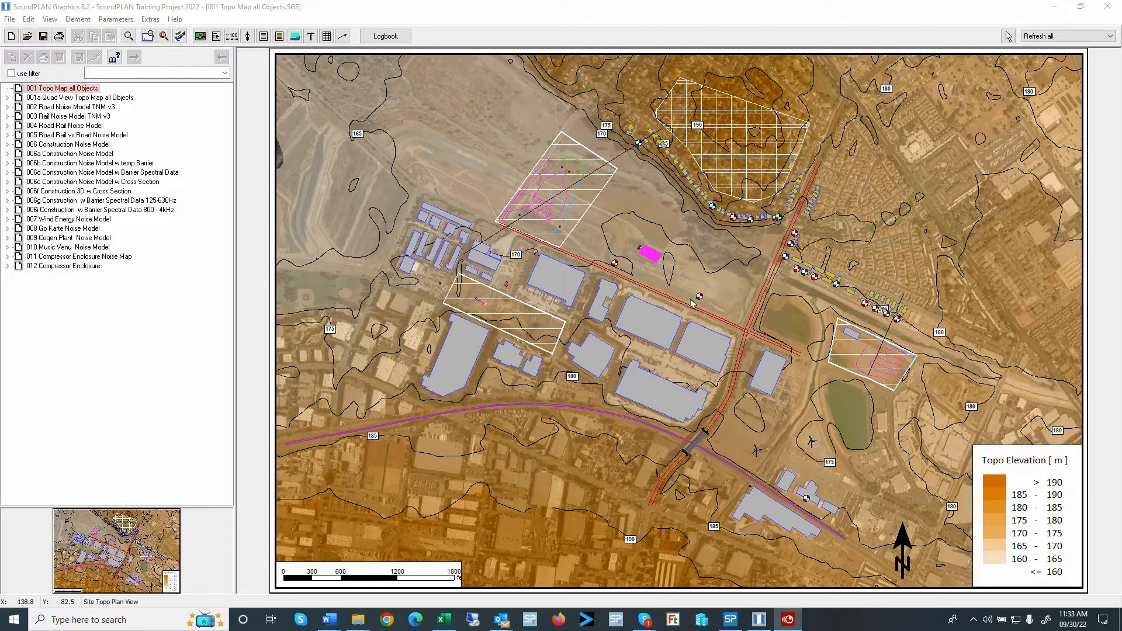
{"action": "mouse_move", "coordinate": [118, 20]}
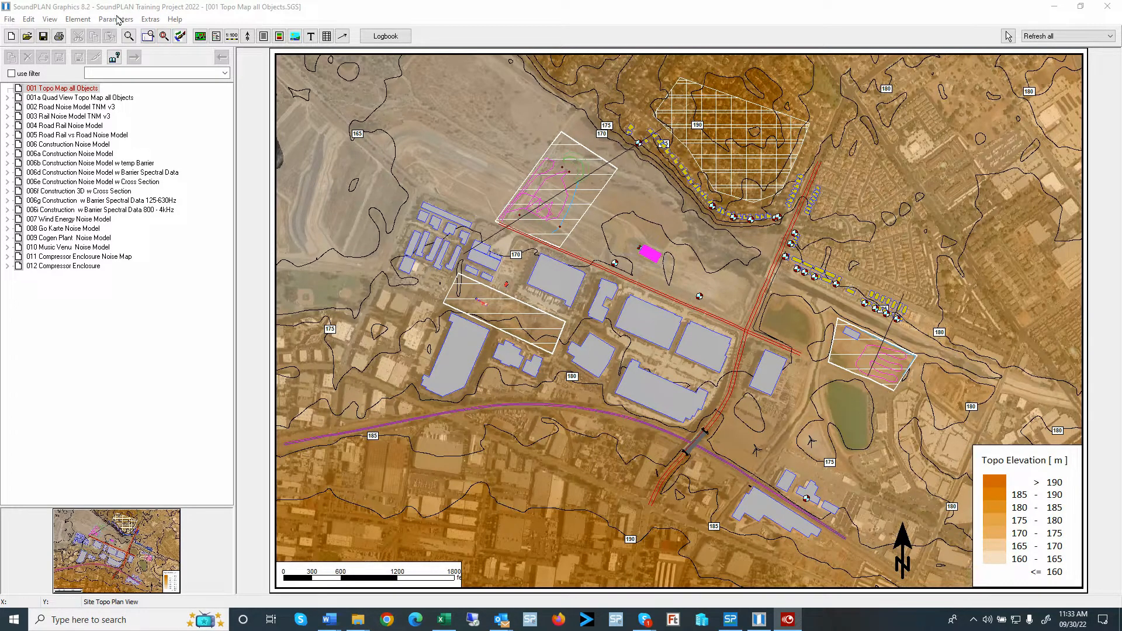
{"action": "left_click", "coordinate": [115, 18]}
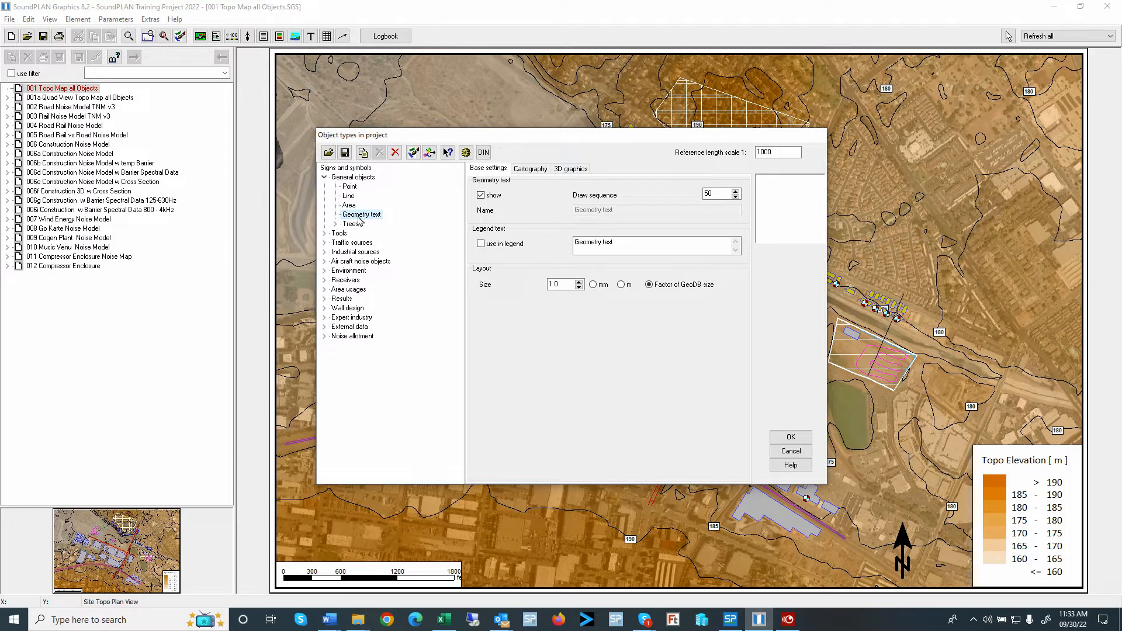
{"action": "left_click", "coordinate": [350, 206]}
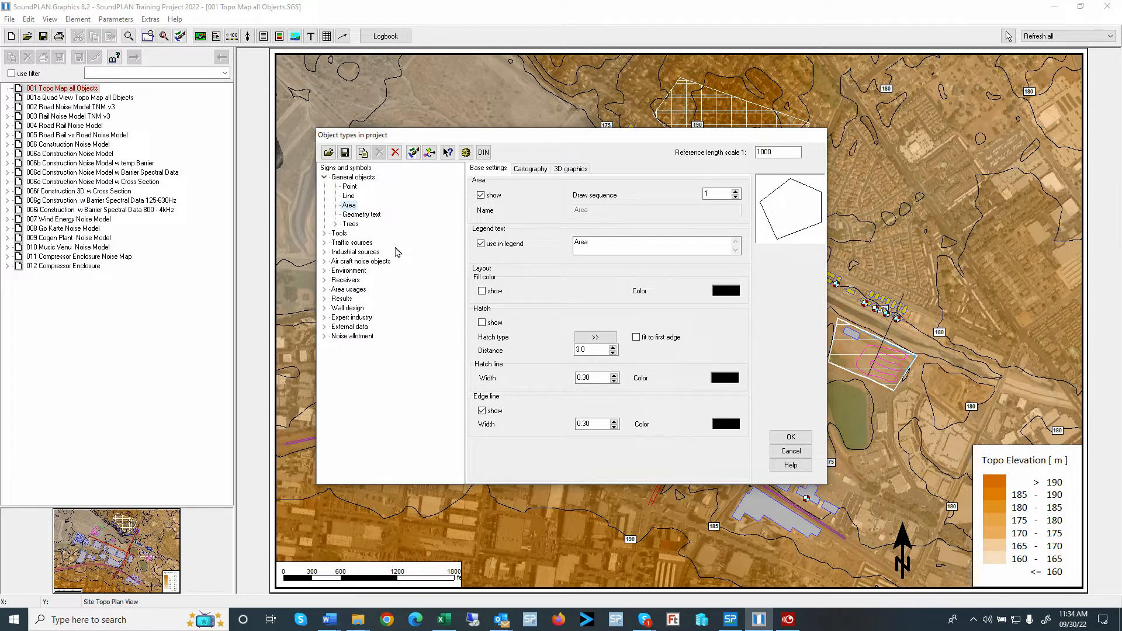
{"action": "mouse_move", "coordinate": [346, 206]}
{"action": "type", "text": "Project Boundary"}
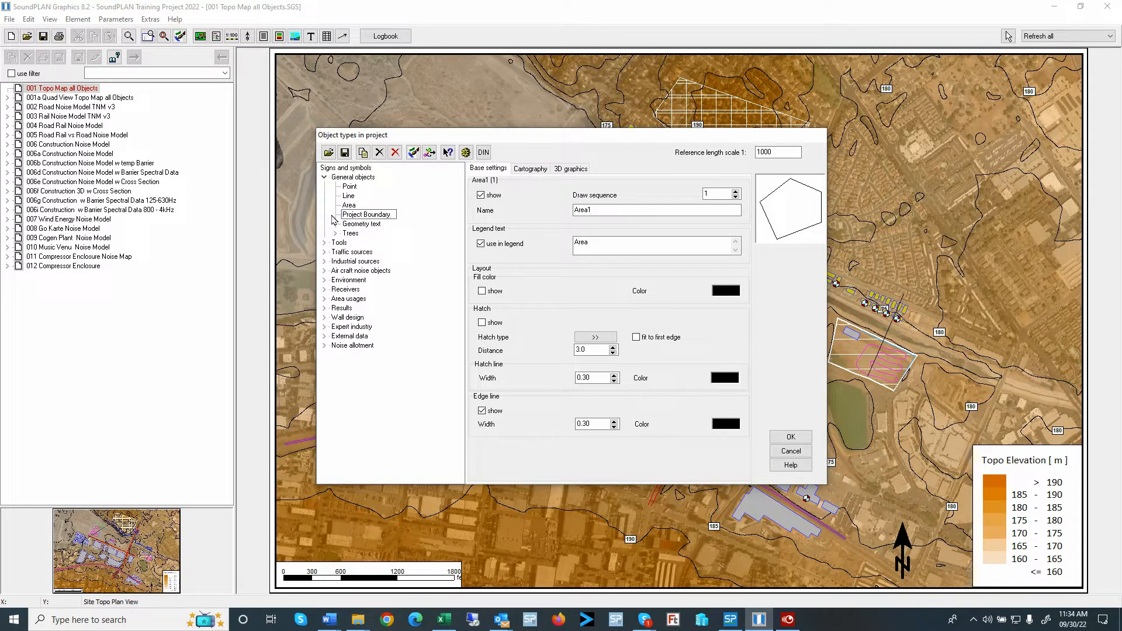
{"action": "left_click", "coordinate": [366, 214]}
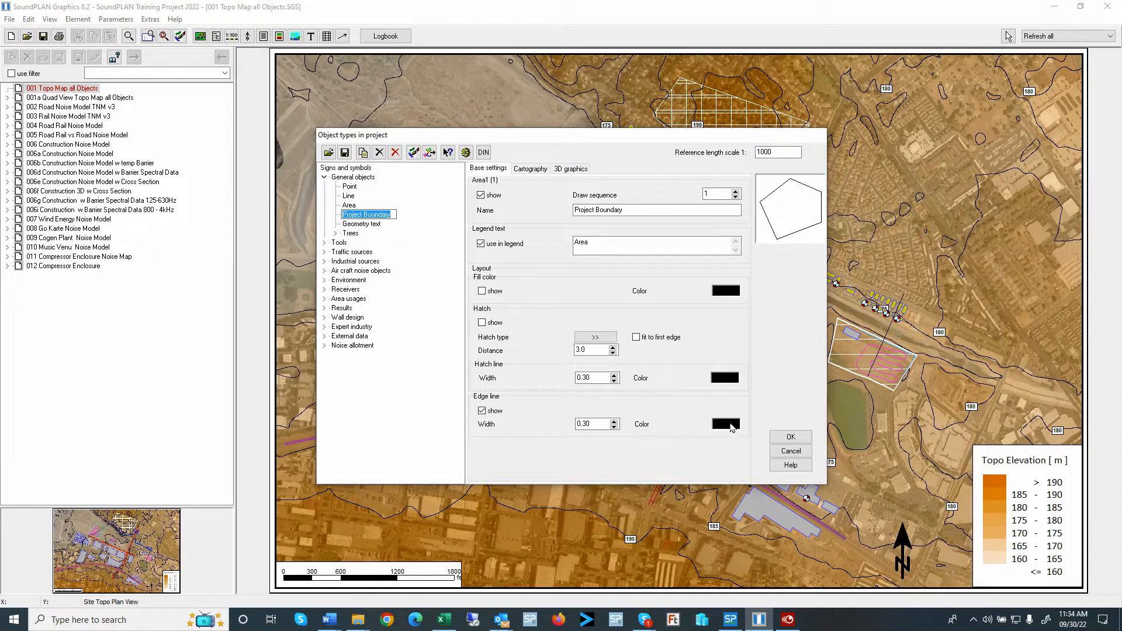
{"action": "left_click", "coordinate": [725, 422]}
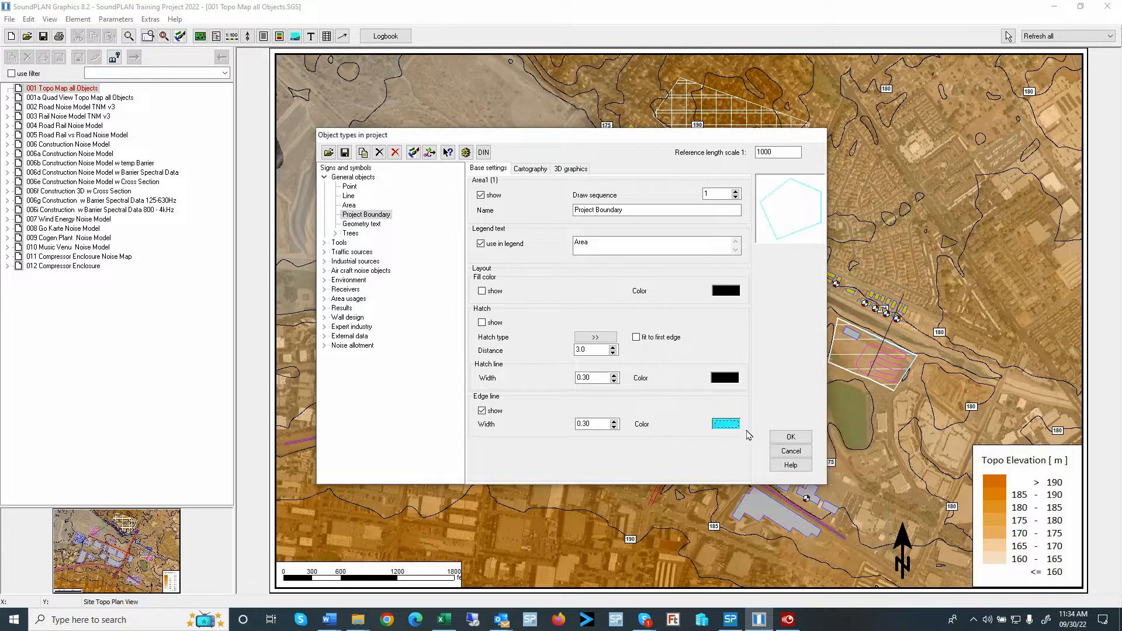
{"action": "mouse_move", "coordinate": [746, 420]}
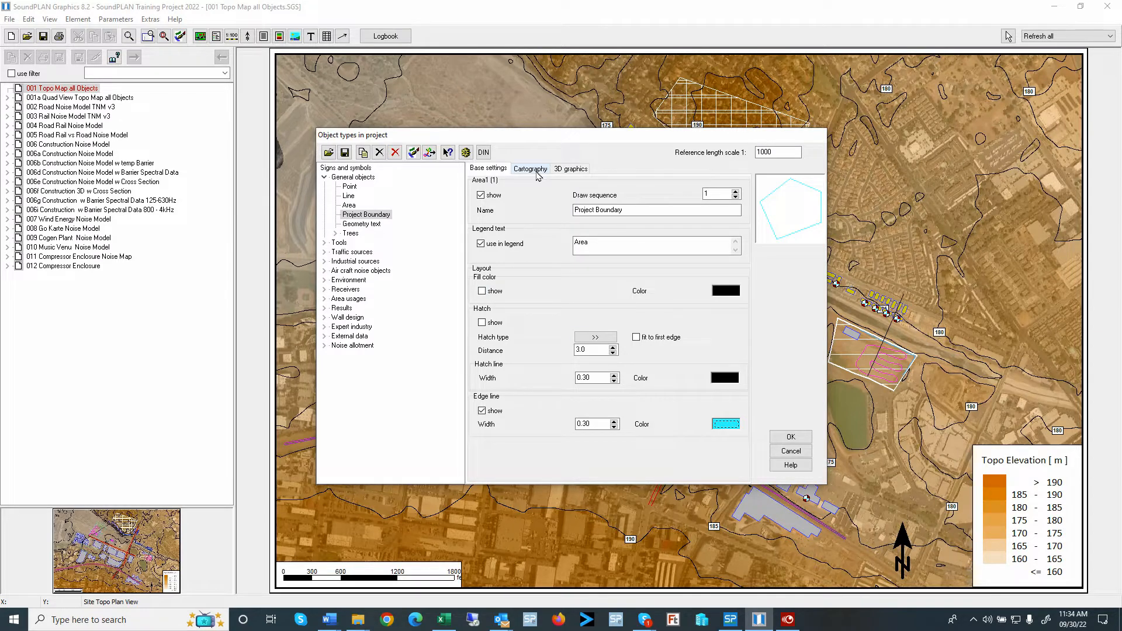
Try a dot pattern and hatch on the boundary cartography, then remove both to keep only the edge.
{"action": "left_click", "coordinate": [529, 169]}
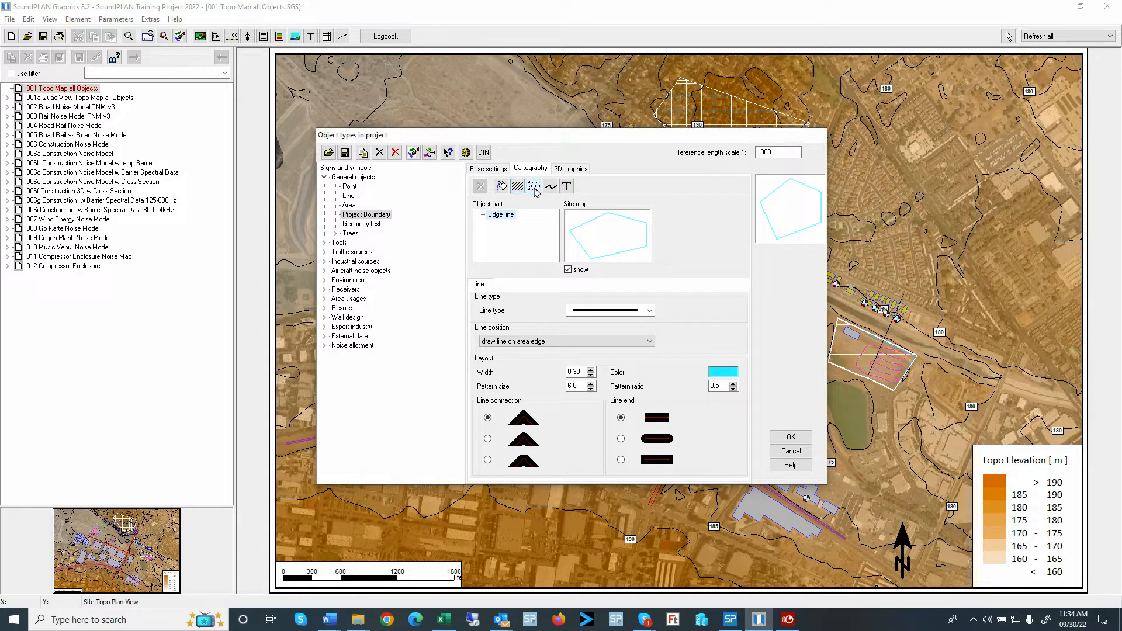
{"action": "left_click", "coordinate": [533, 186]}
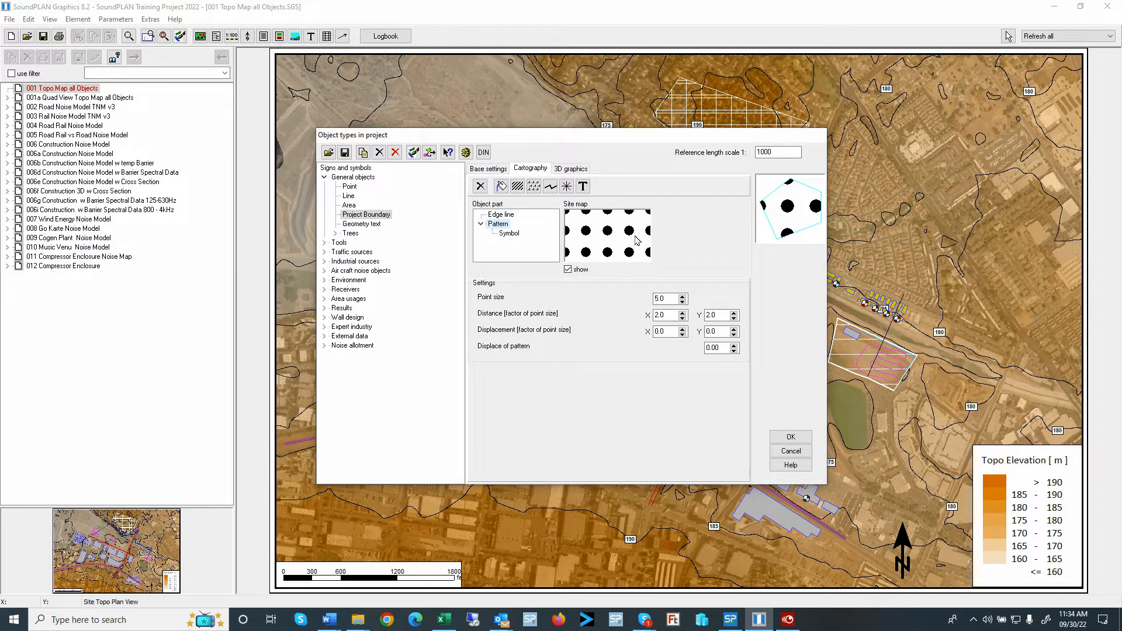
{"action": "left_click", "coordinate": [515, 186]}
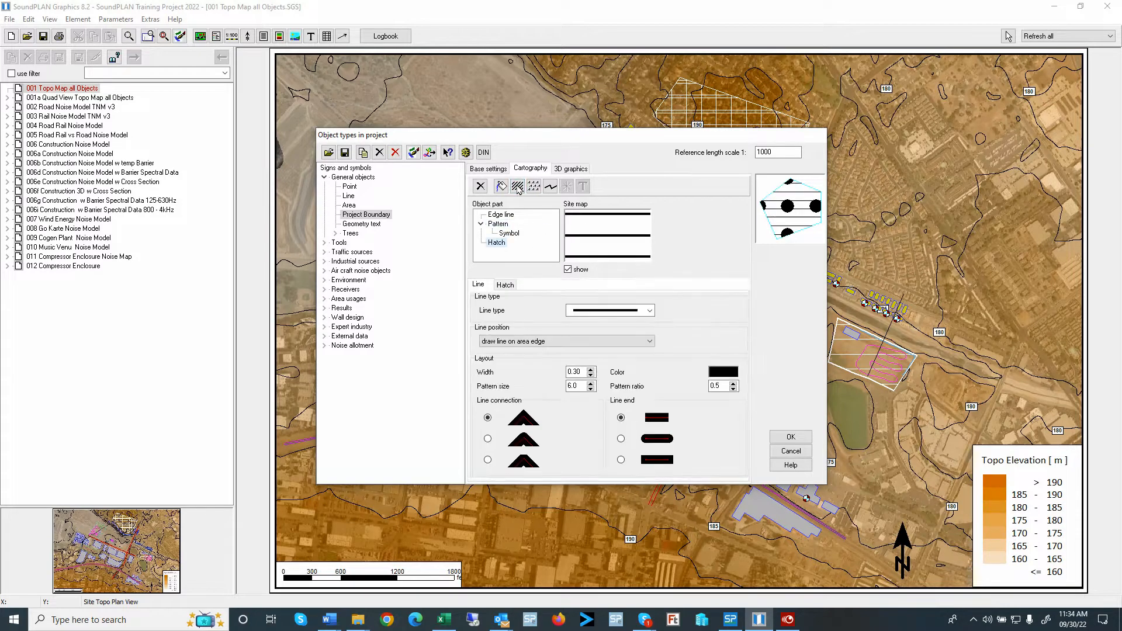
{"action": "mouse_move", "coordinate": [554, 282]}
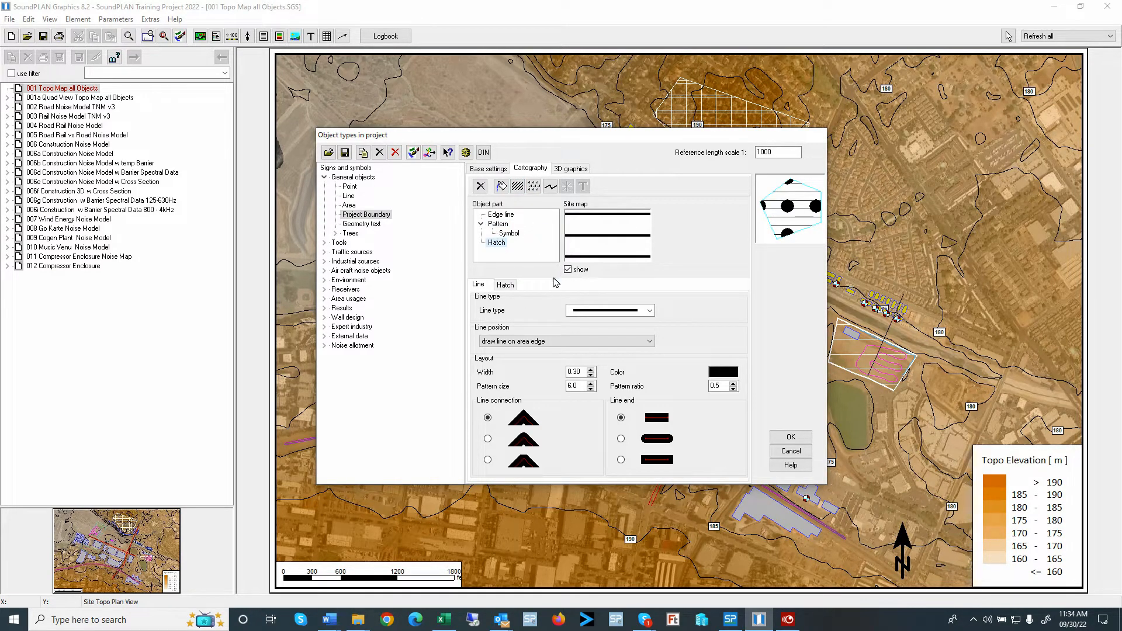
{"action": "left_click", "coordinate": [505, 286]}
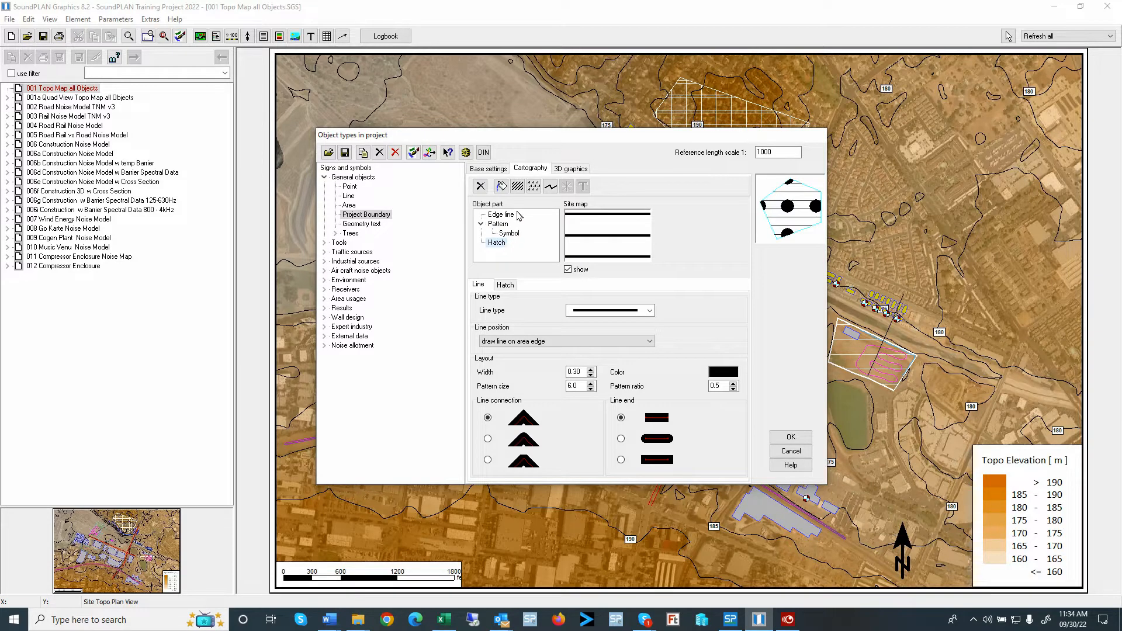
{"action": "left_click", "coordinate": [498, 223]}
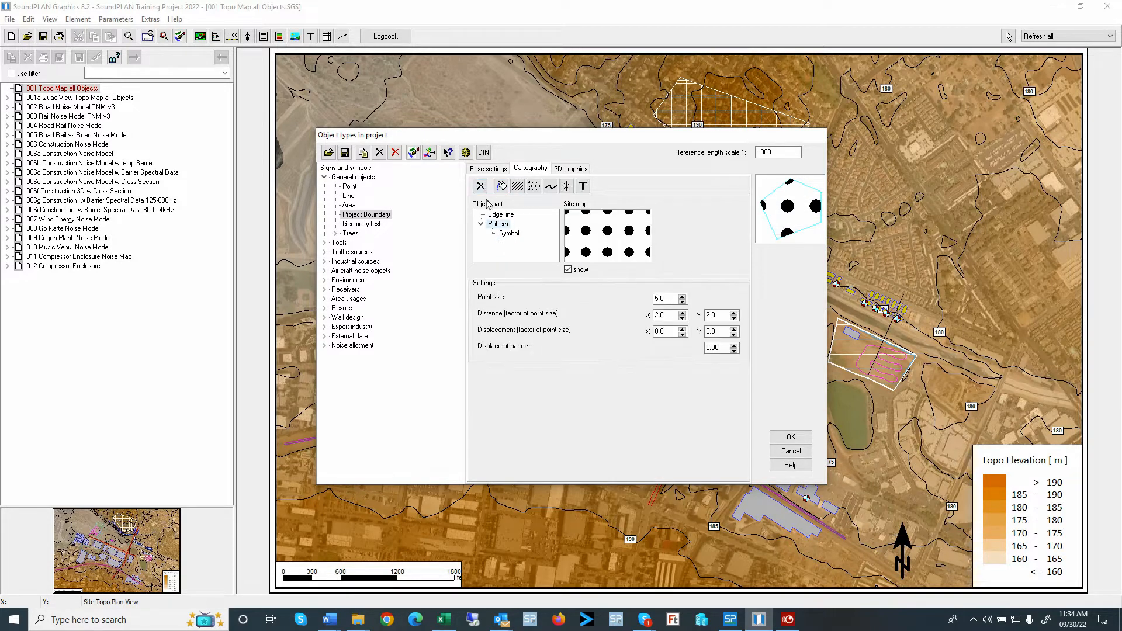
{"action": "left_click", "coordinate": [502, 215]}
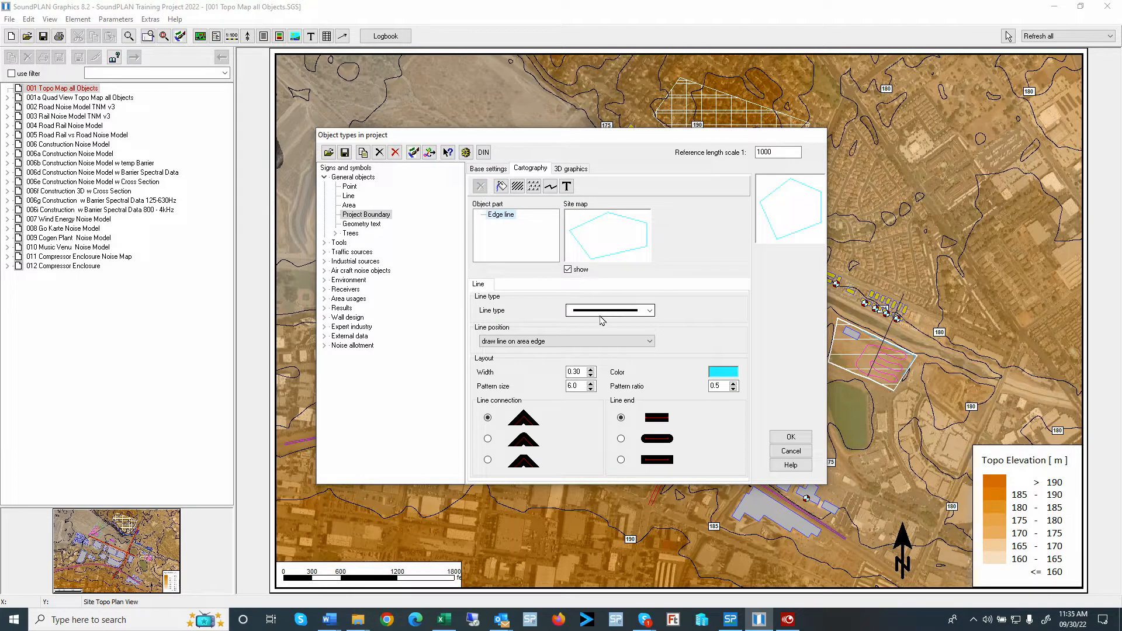
Set the Project Boundary edge line to dashed with width 8 and confirm the settings.
{"action": "left_click", "coordinate": [608, 309]}
{"action": "type", "text": ".8"}
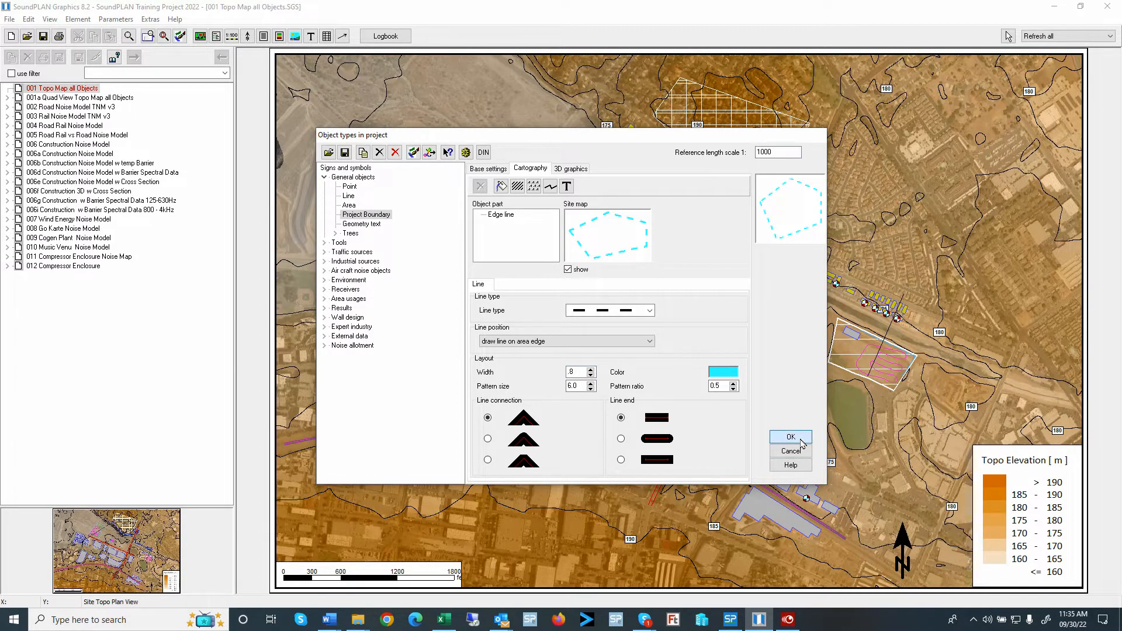
{"action": "left_click", "coordinate": [789, 437]}
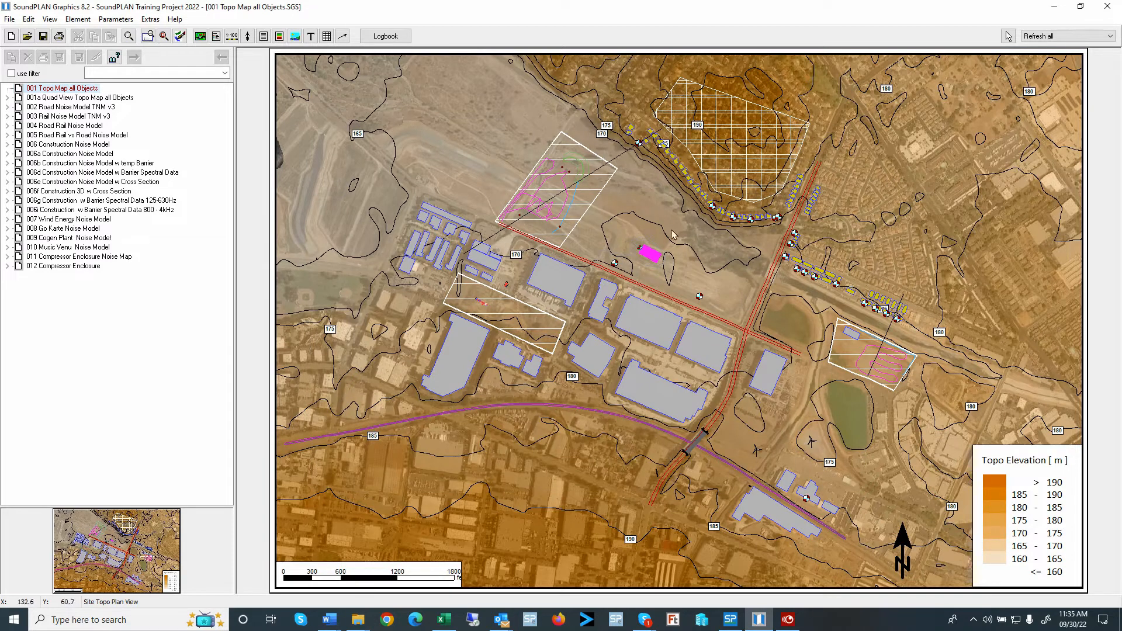
{"action": "mouse_move", "coordinate": [543, 168]}
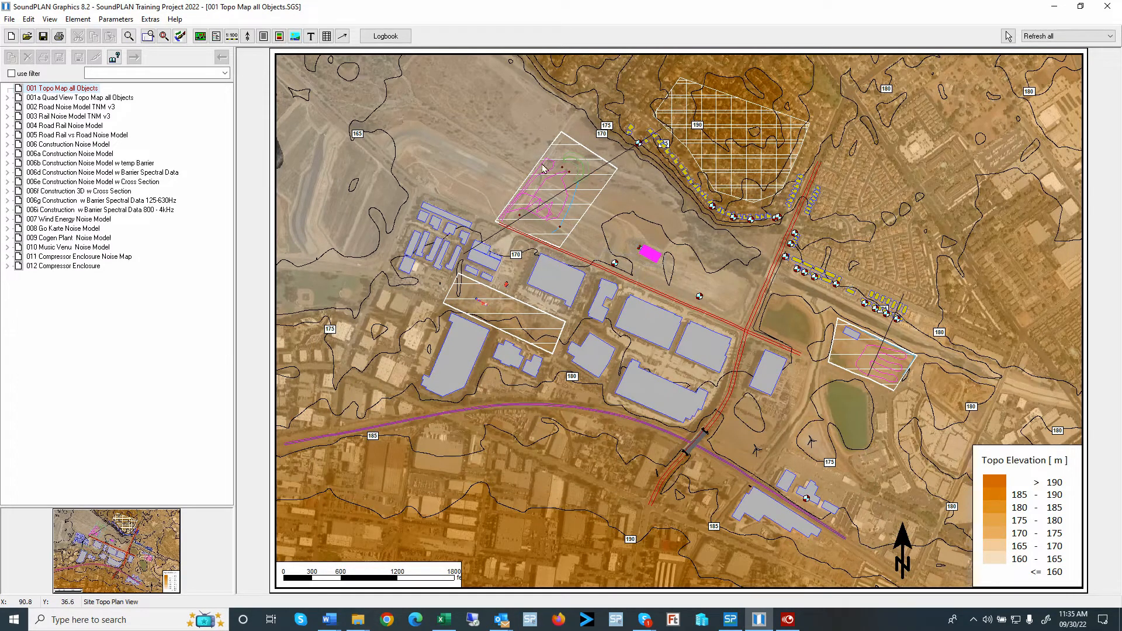
{"action": "mouse_move", "coordinate": [540, 172]}
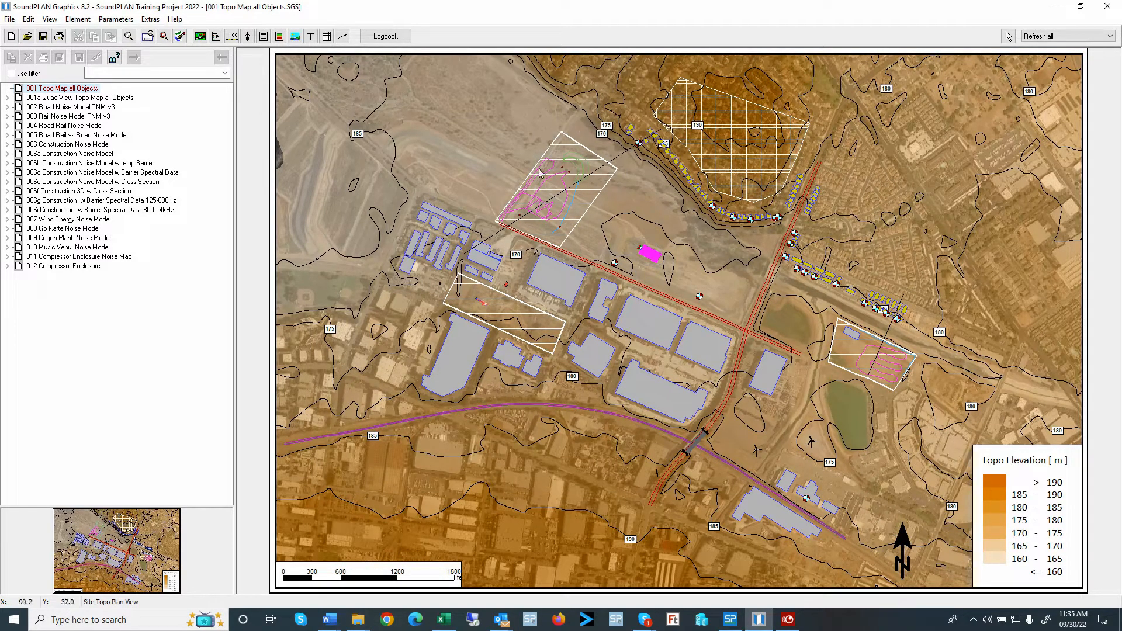
{"action": "mouse_move", "coordinate": [449, 309]}
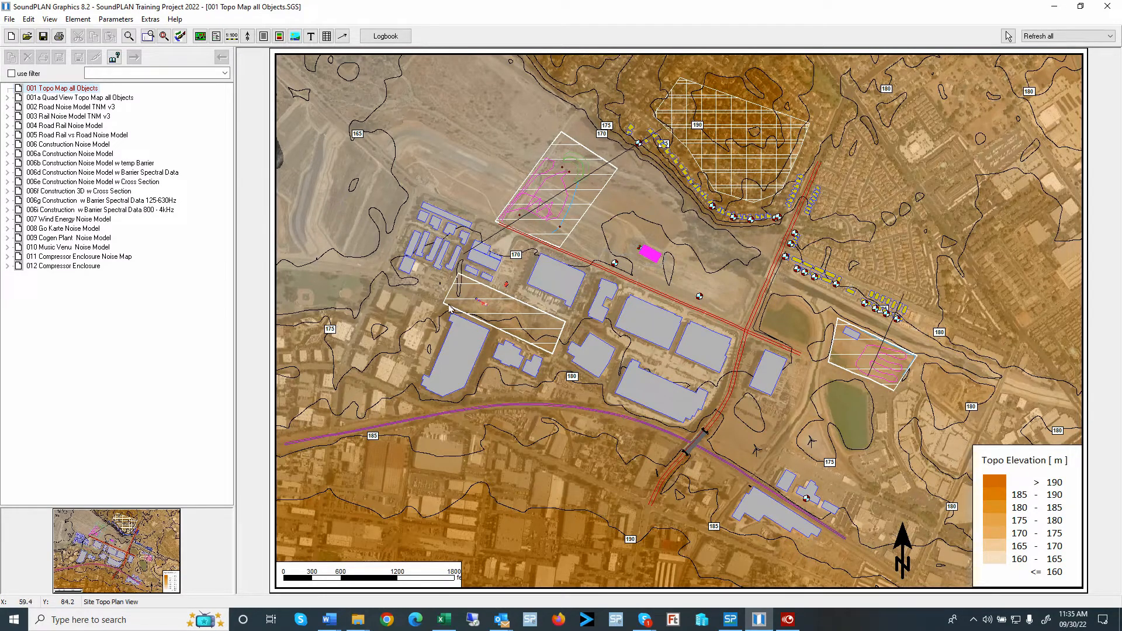
{"action": "mouse_move", "coordinate": [579, 229]}
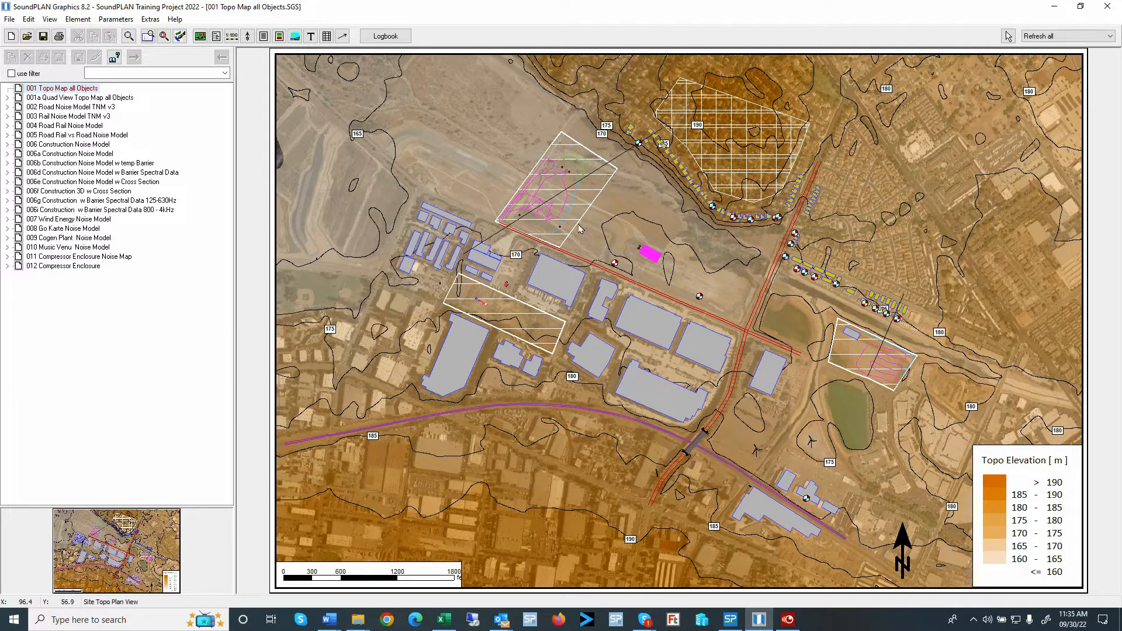
{"action": "mouse_move", "coordinate": [887, 400]}
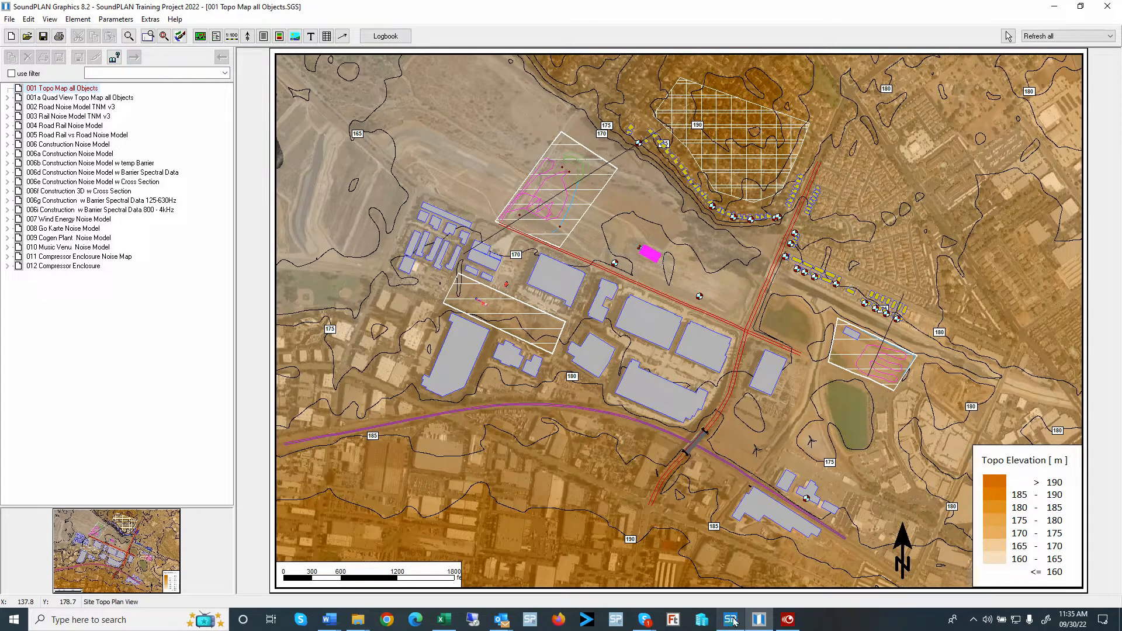
{"action": "left_click", "coordinate": [728, 620]}
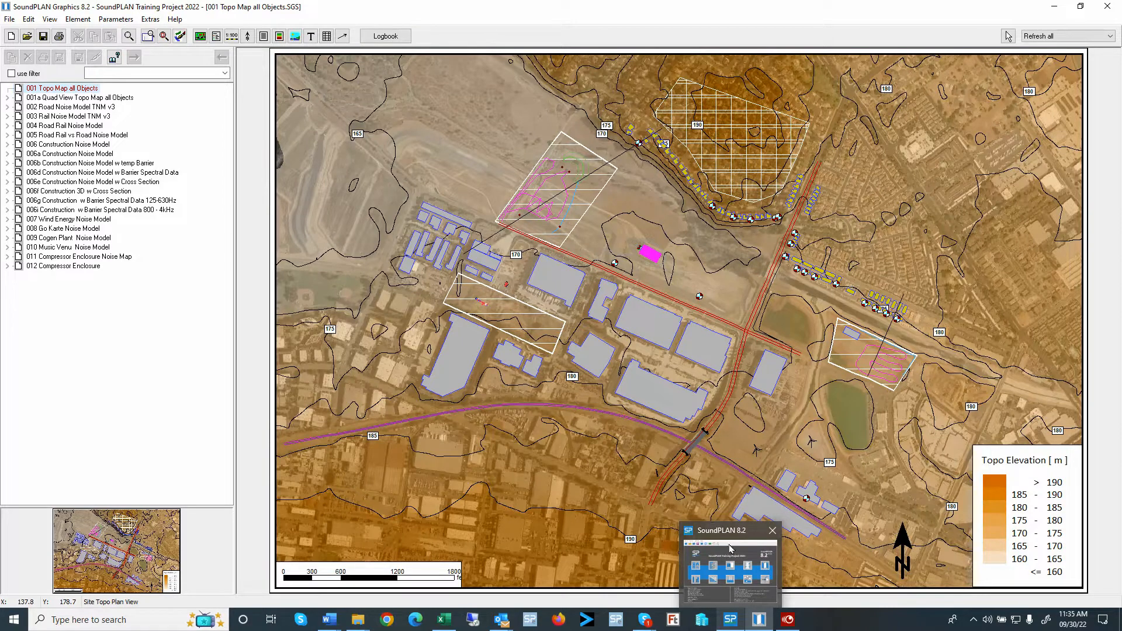
Load the 000 Base Model situation in the Geo-Database showing the three area outlines.
{"action": "left_click", "coordinate": [773, 530]}
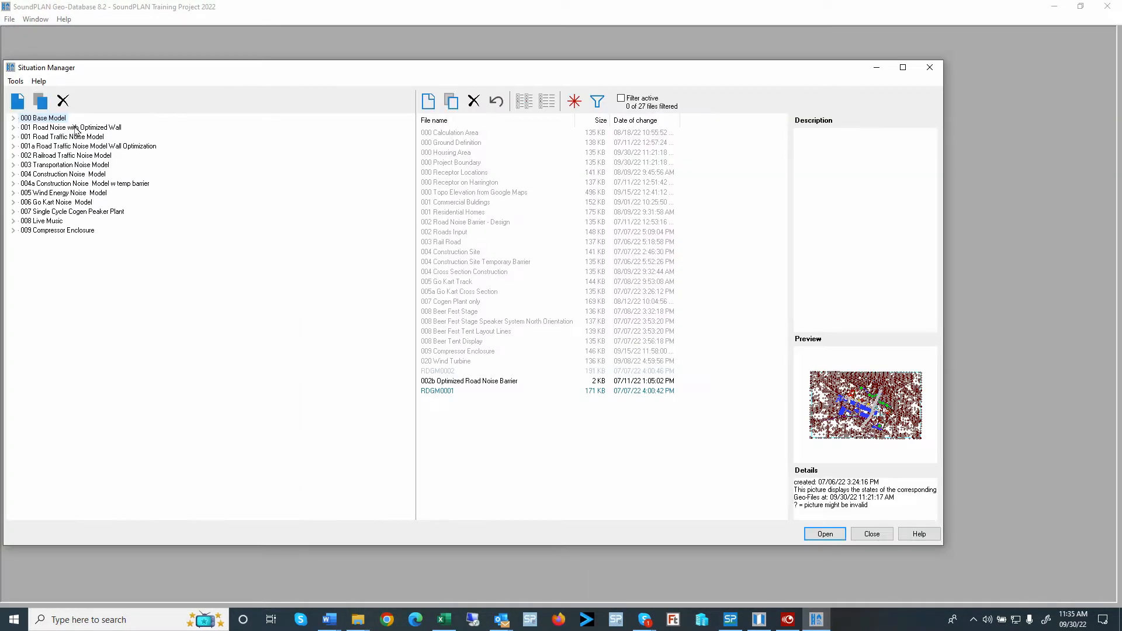
{"action": "left_click", "coordinate": [824, 534]}
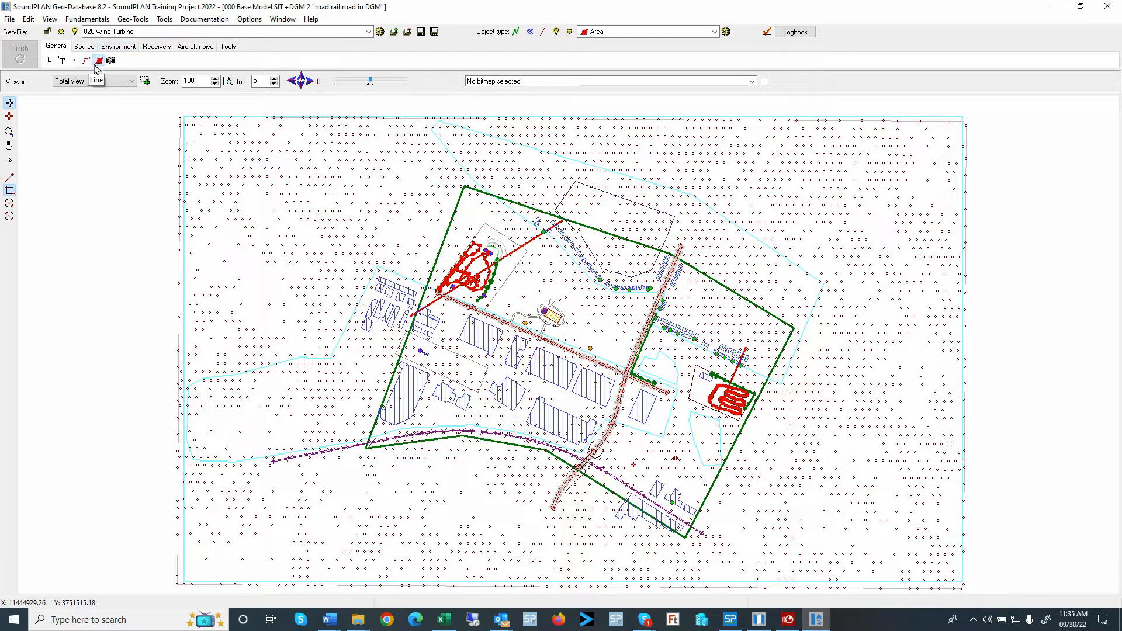
{"action": "left_click", "coordinate": [49, 19]}
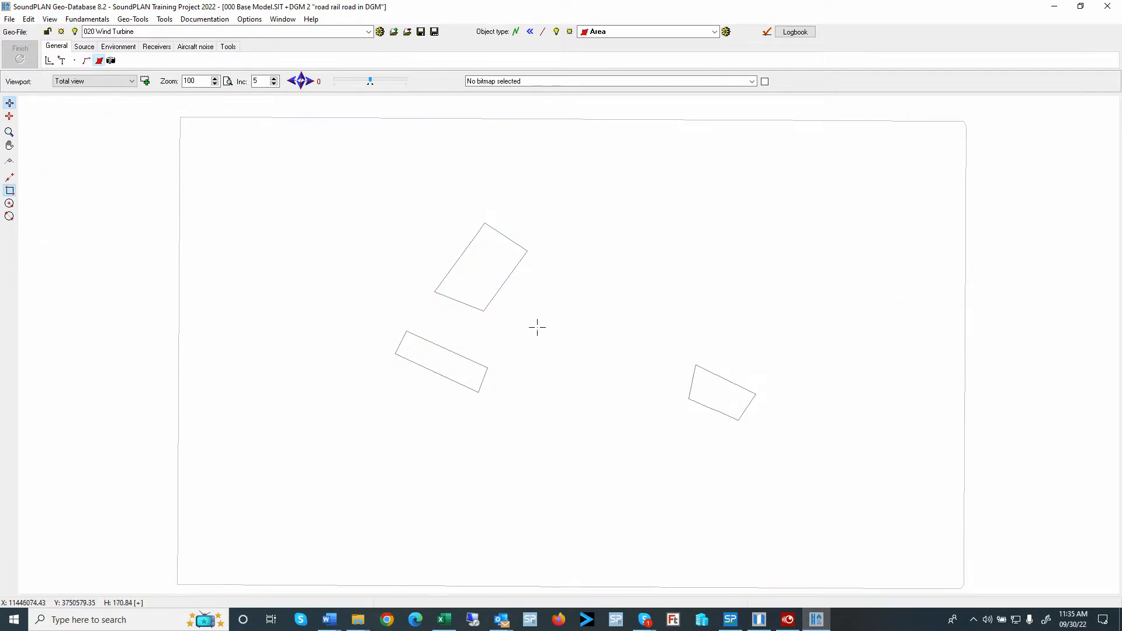
Assign the Project Boundary graphic object to each area, stepping through them, and confirm.
{"action": "double_click", "coordinate": [479, 269]}
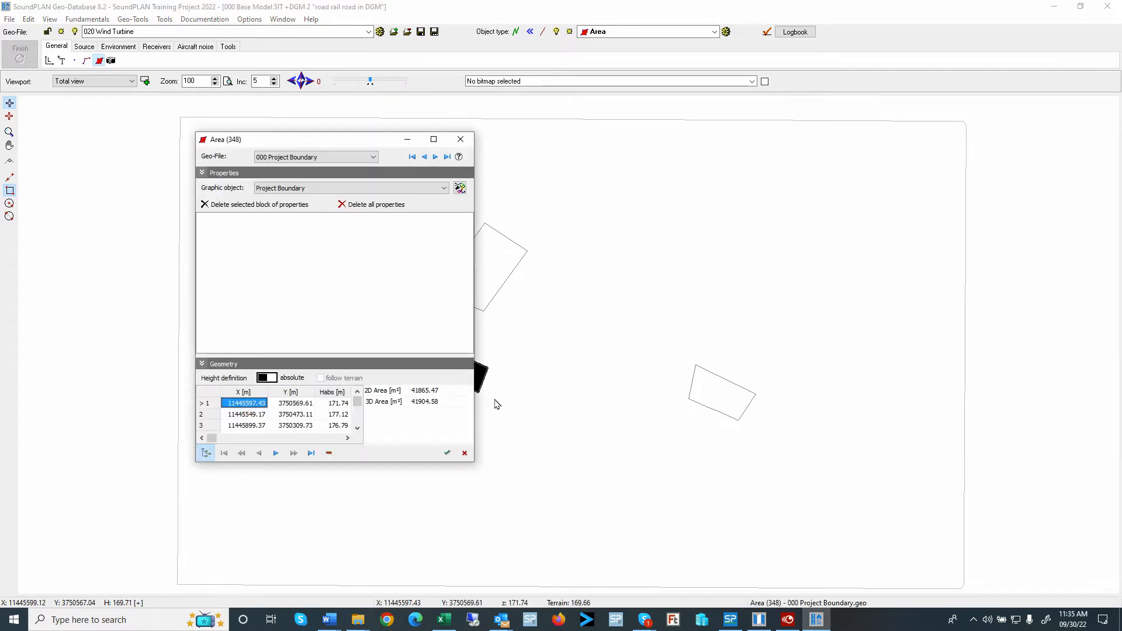
{"action": "left_click", "coordinate": [444, 187]}
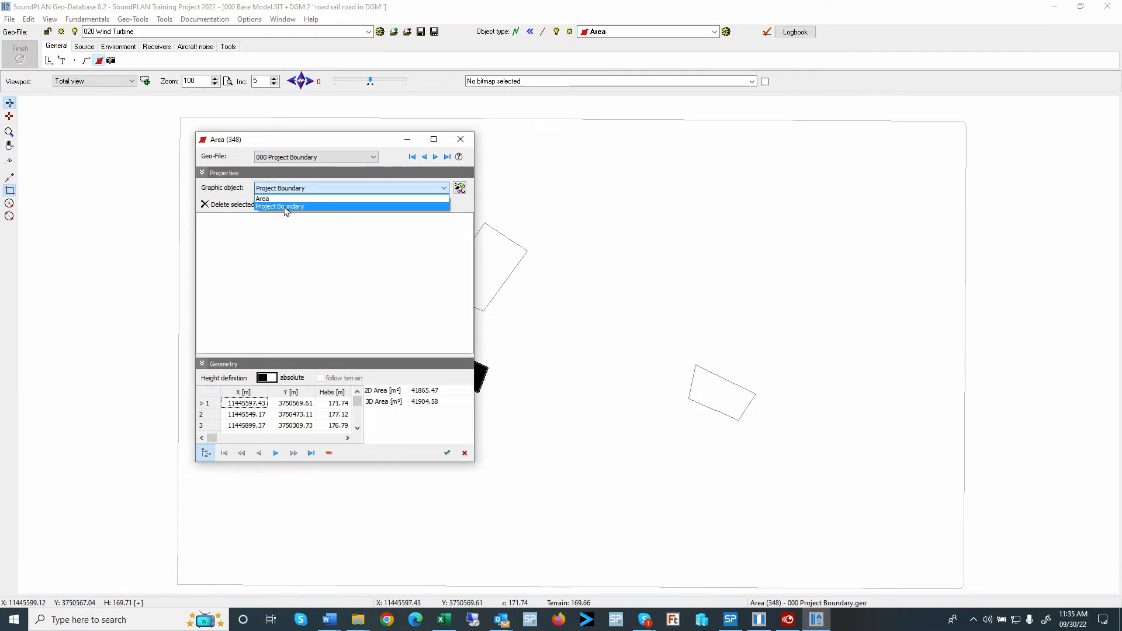
{"action": "left_click", "coordinate": [263, 198]}
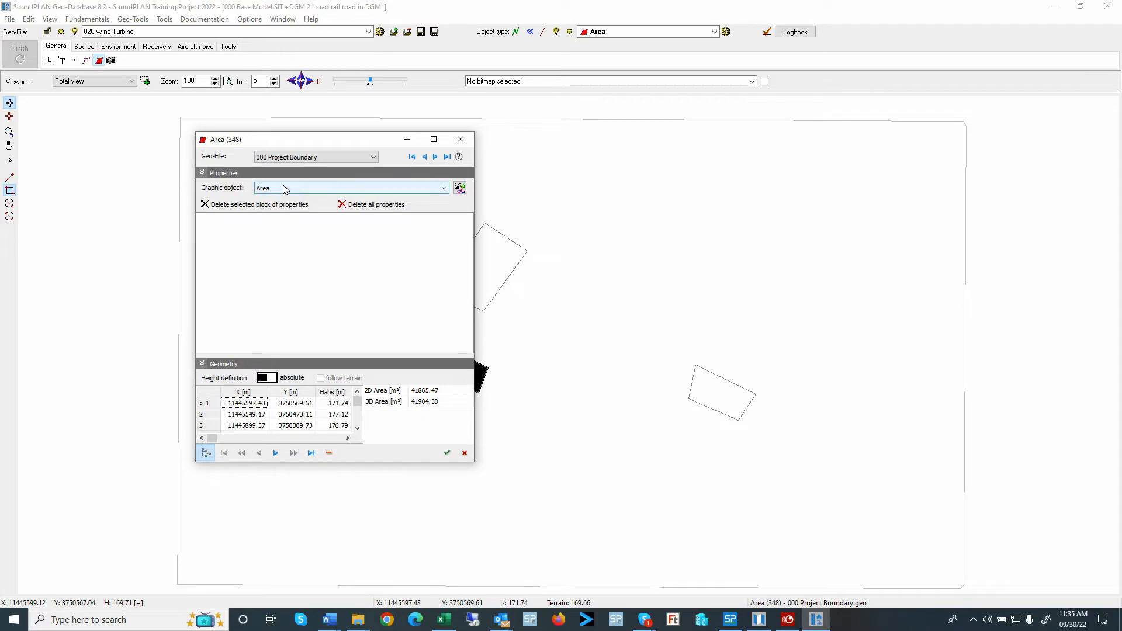
{"action": "left_click", "coordinate": [350, 187]}
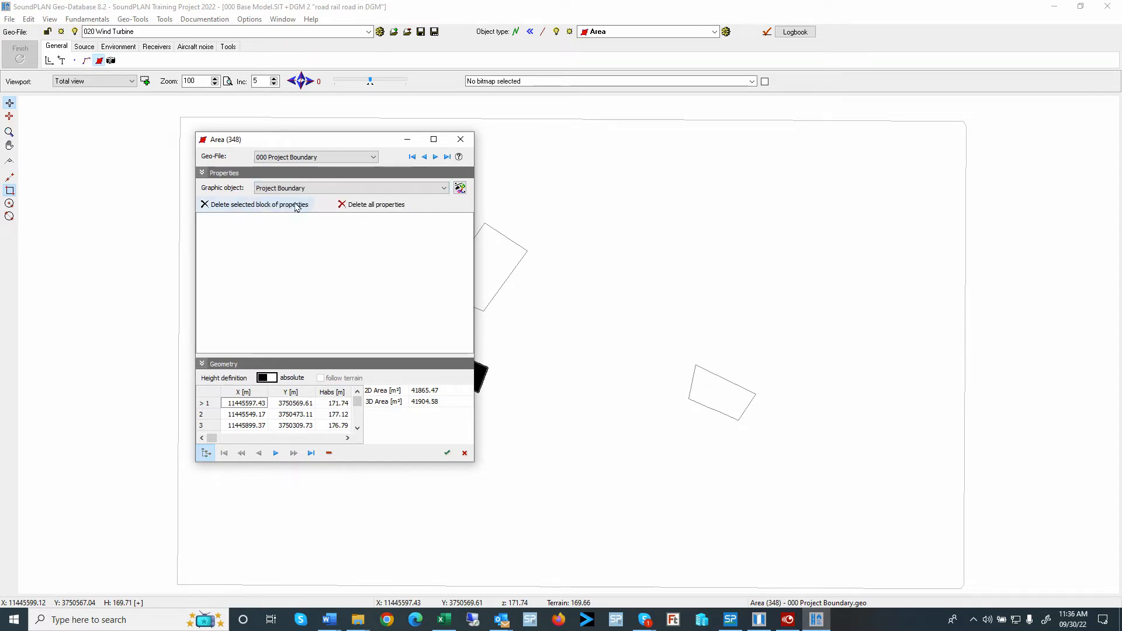
{"action": "left_click", "coordinate": [434, 156]}
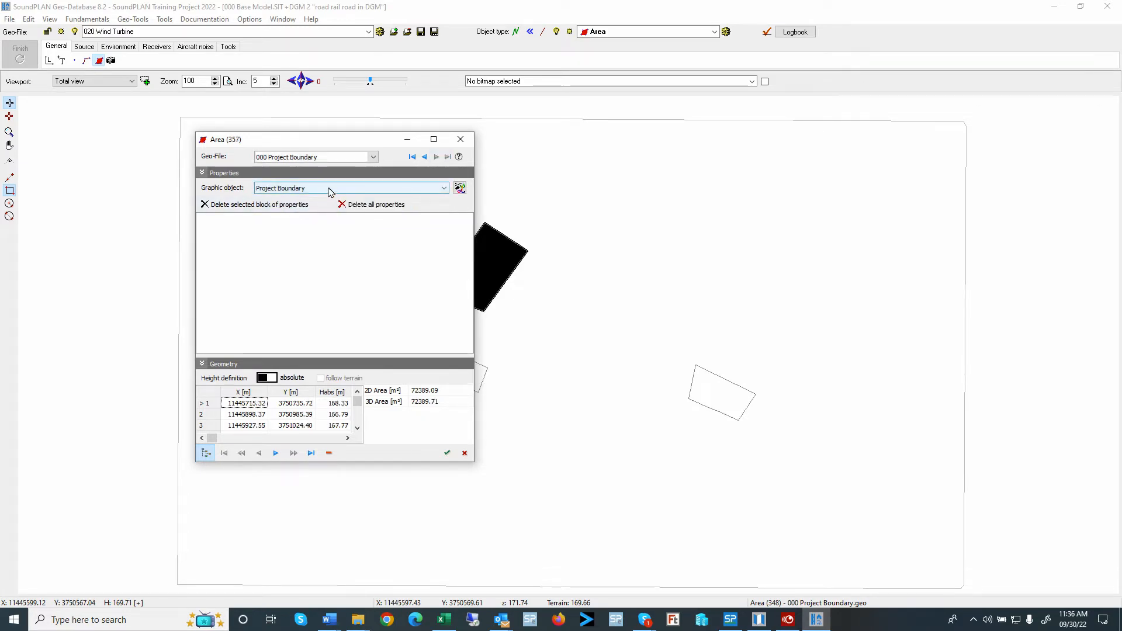
{"action": "left_click", "coordinate": [435, 155]}
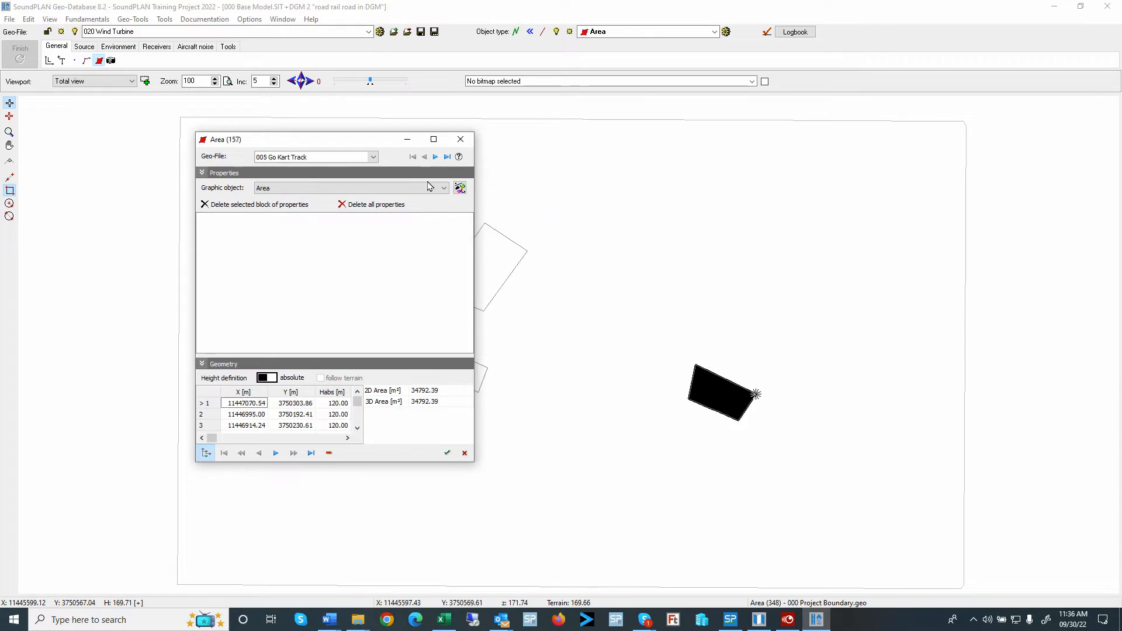
{"action": "left_click", "coordinate": [351, 187]}
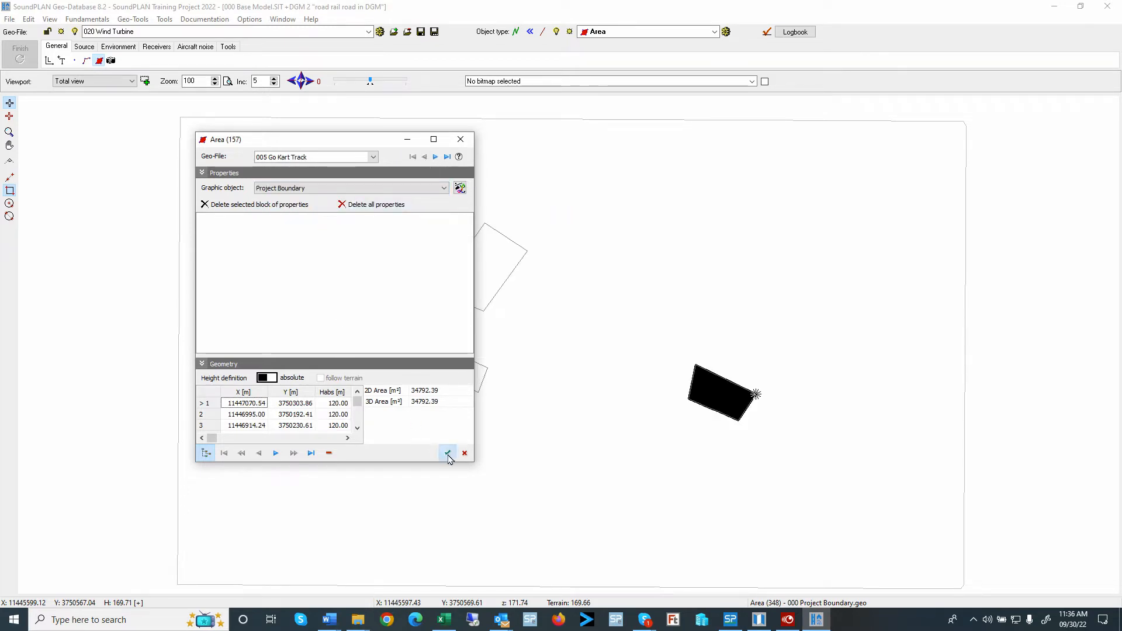
{"action": "left_click", "coordinate": [9, 18]}
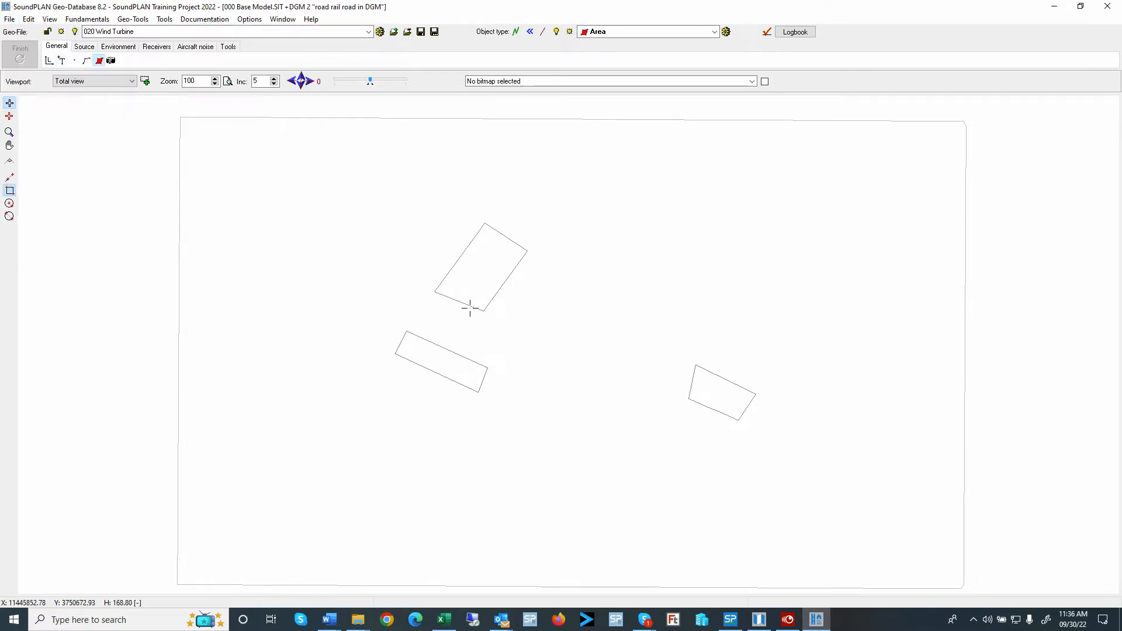
{"action": "mouse_move", "coordinate": [528, 311]}
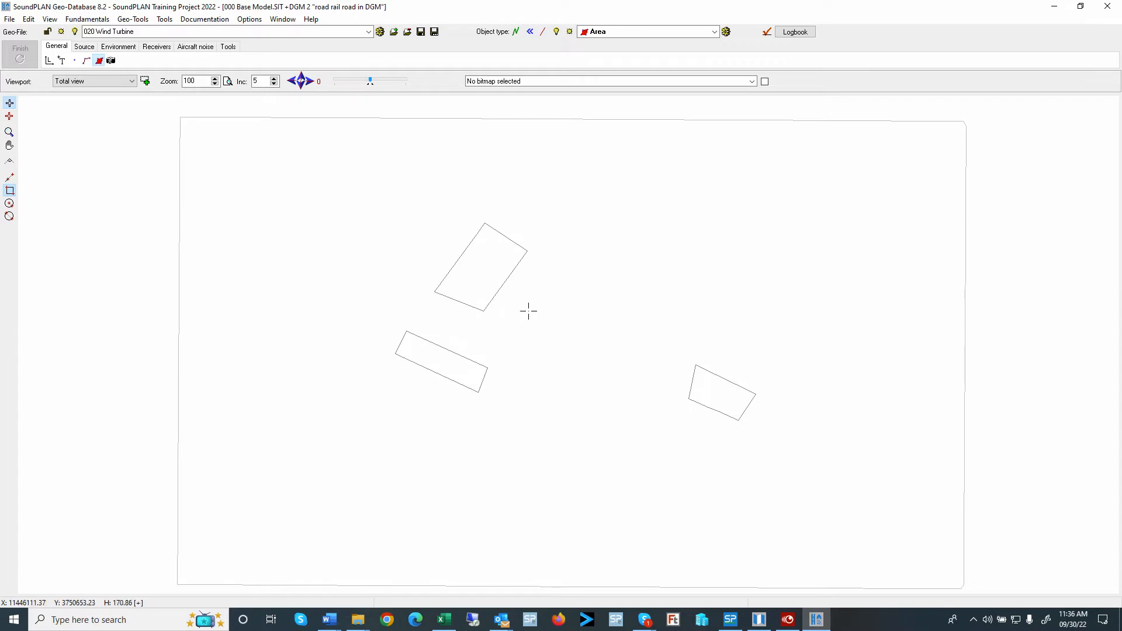
{"action": "double_click", "coordinate": [486, 269]}
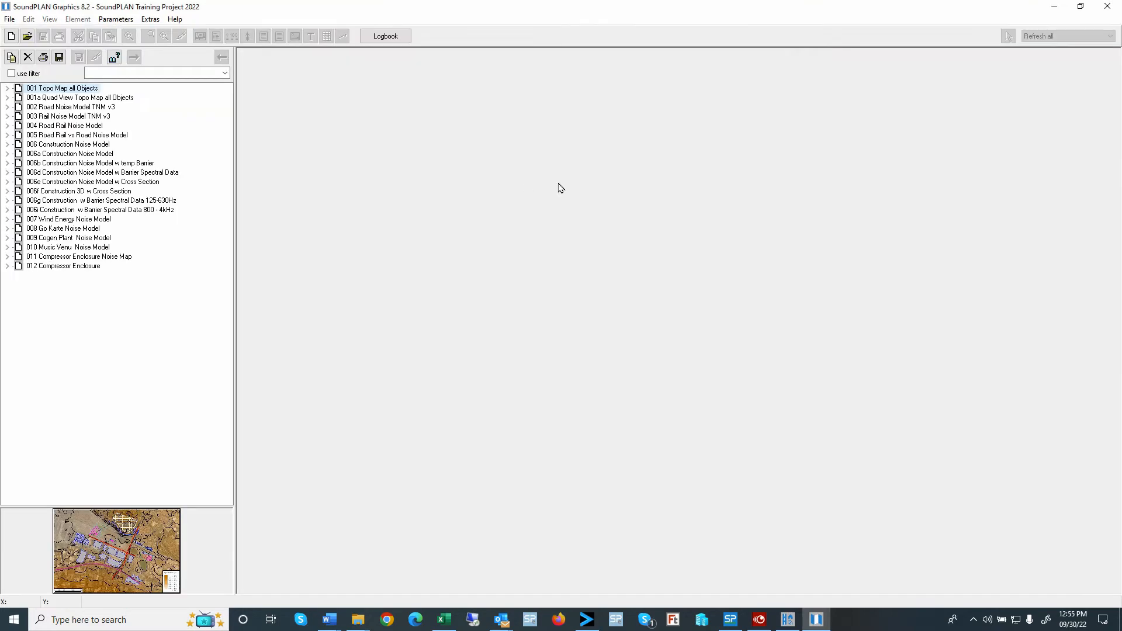
{"action": "mouse_move", "coordinate": [84, 98]}
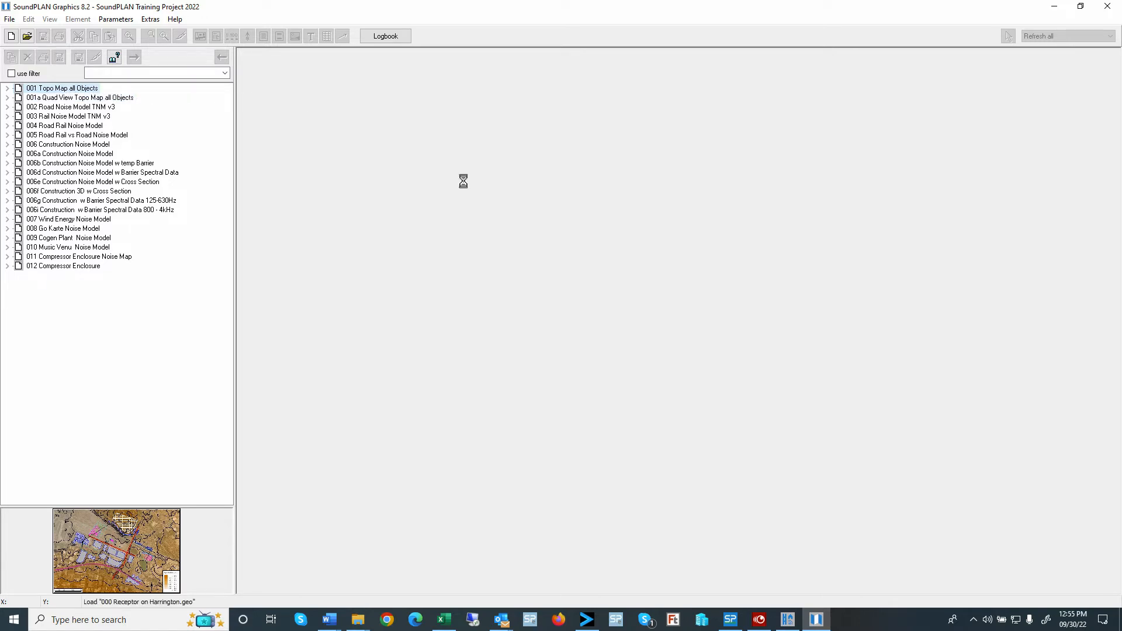
Load the '001 Topo Map all Objects' sheet from the project sheet list.
{"action": "double_click", "coordinate": [62, 88]}
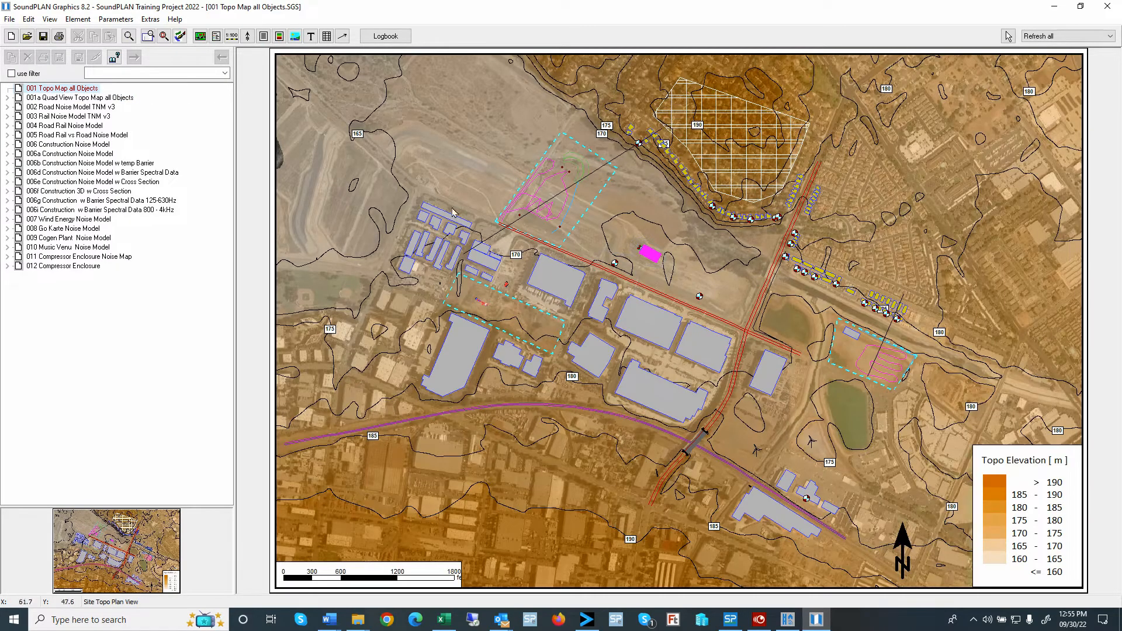
{"action": "mouse_move", "coordinate": [926, 411]}
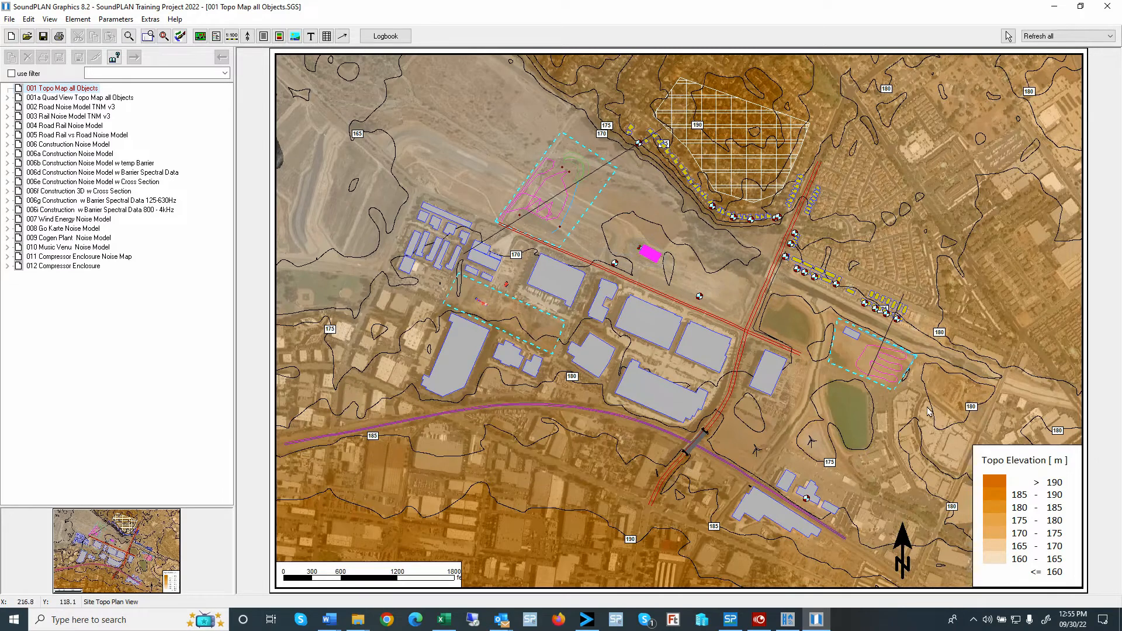
{"action": "mouse_move", "coordinate": [522, 265]}
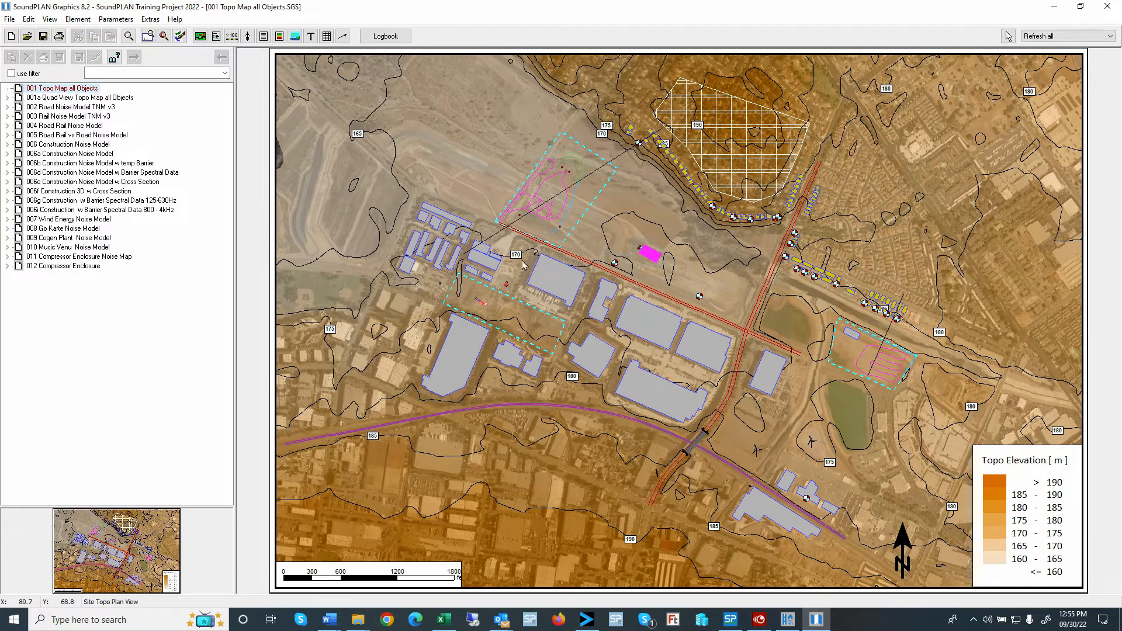
{"action": "mouse_move", "coordinate": [633, 208]}
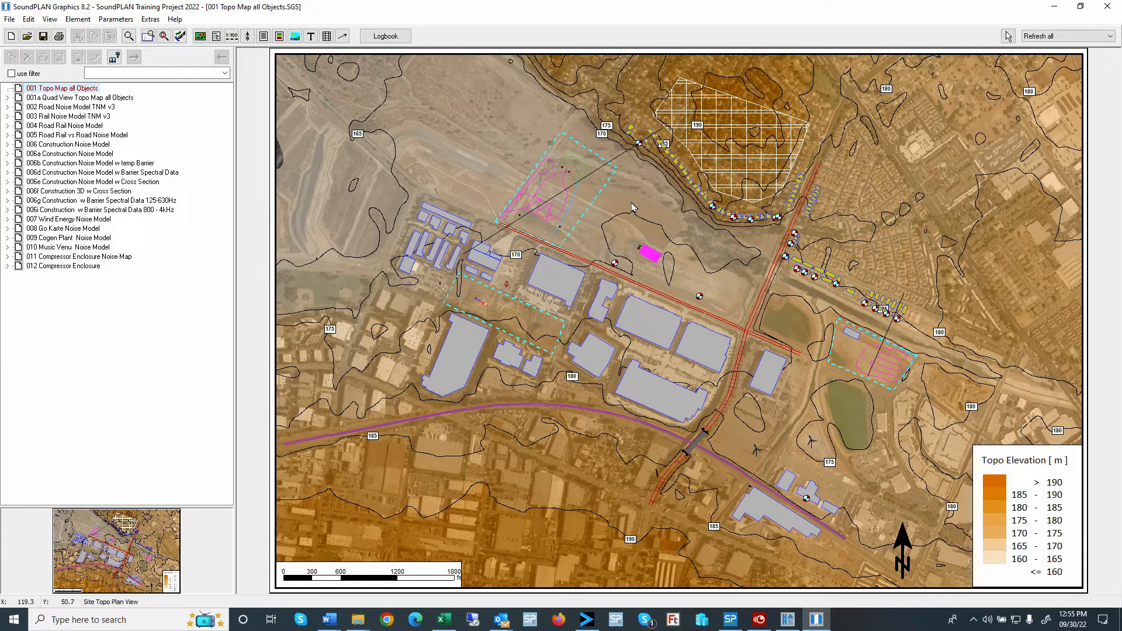
In the map object types, make the Project Boundary edge line red and apply it.
{"action": "right_click", "coordinate": [641, 205]}
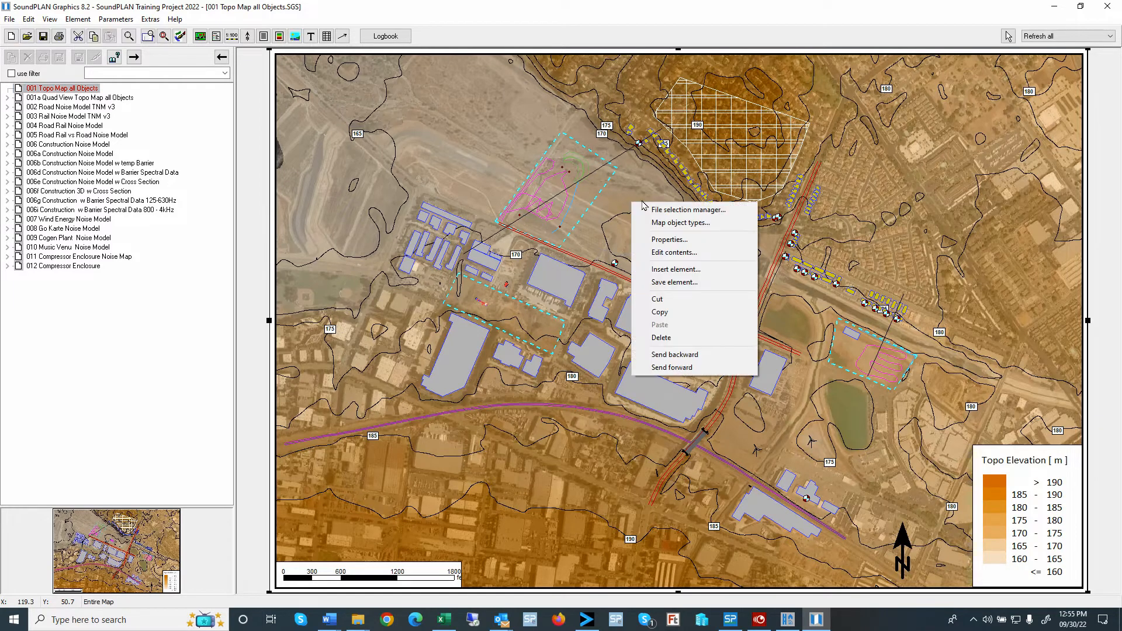
{"action": "left_click", "coordinate": [678, 222]}
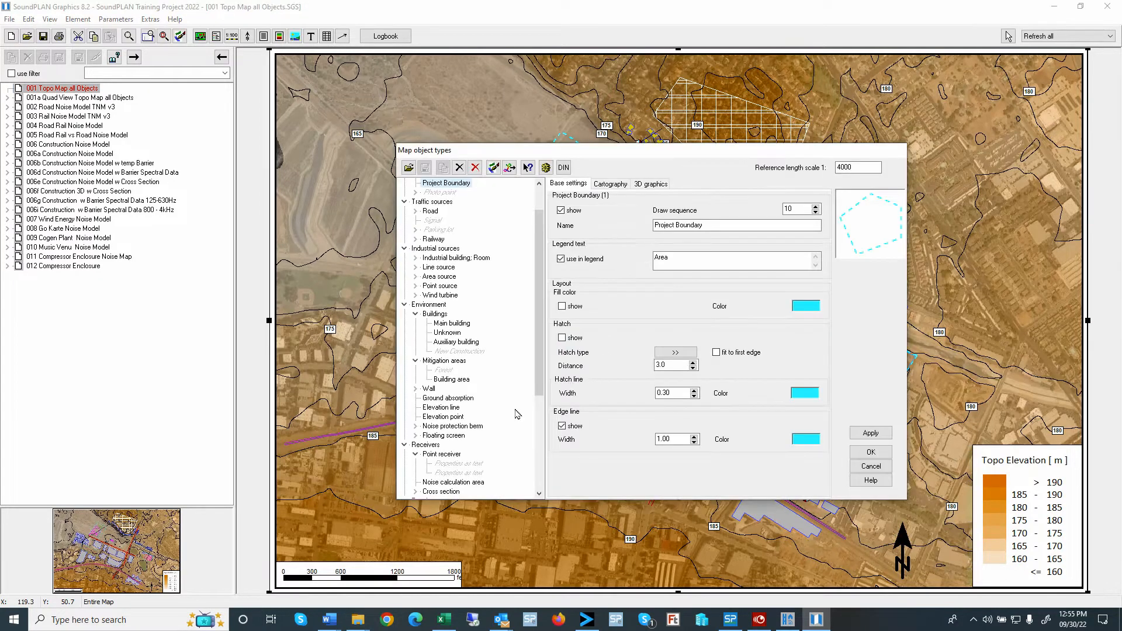
{"action": "mouse_move", "coordinate": [804, 305]}
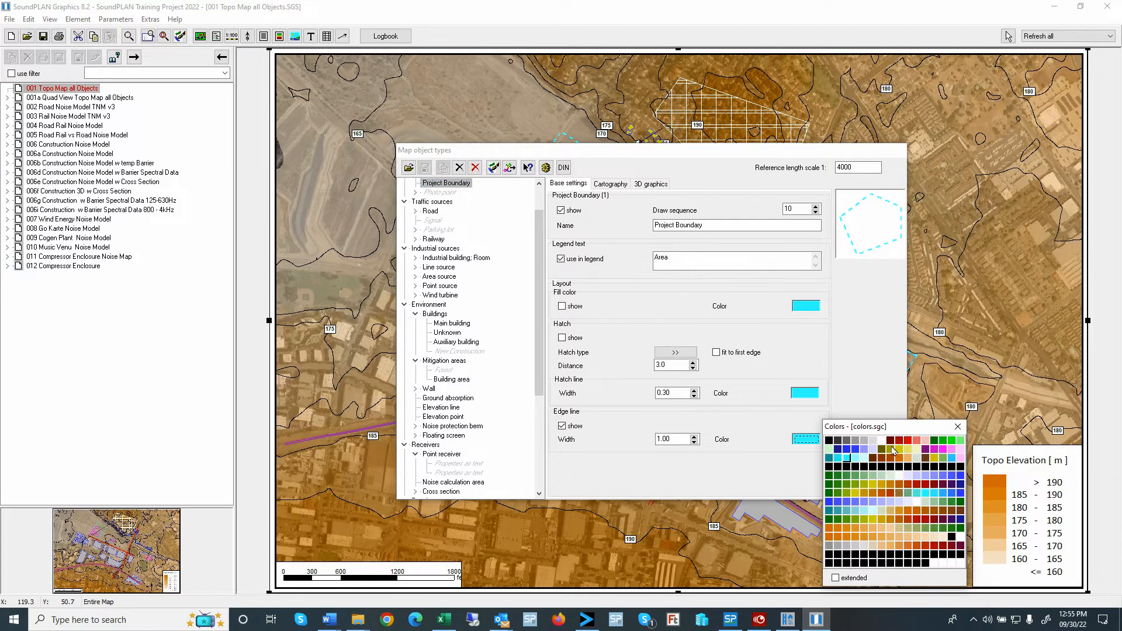
{"action": "left_click", "coordinate": [902, 450]}
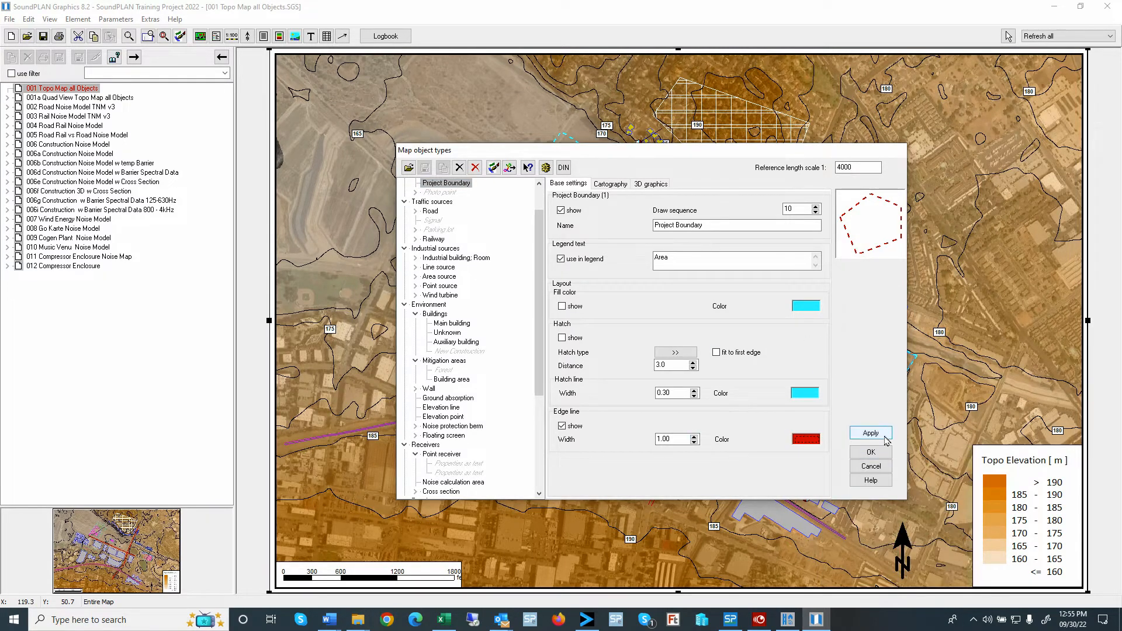
{"action": "left_click", "coordinate": [869, 451]}
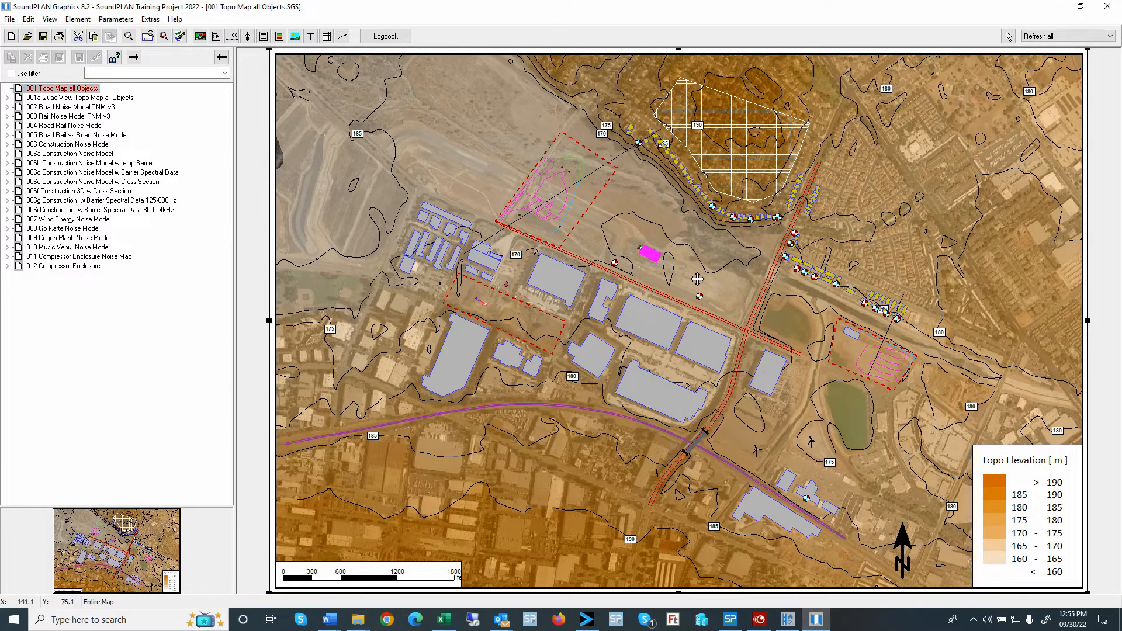
{"action": "mouse_move", "coordinate": [633, 375]}
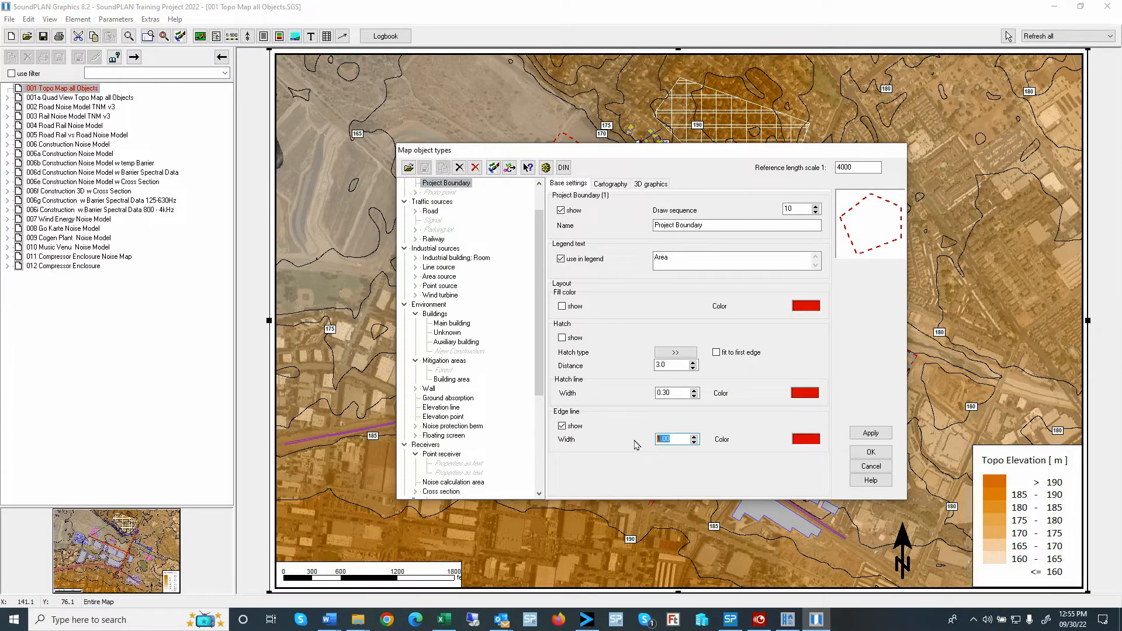
Set the boundary edge width to 1.5, adjust the dash pattern size and confirm.
{"action": "type", "text": "1.5"}
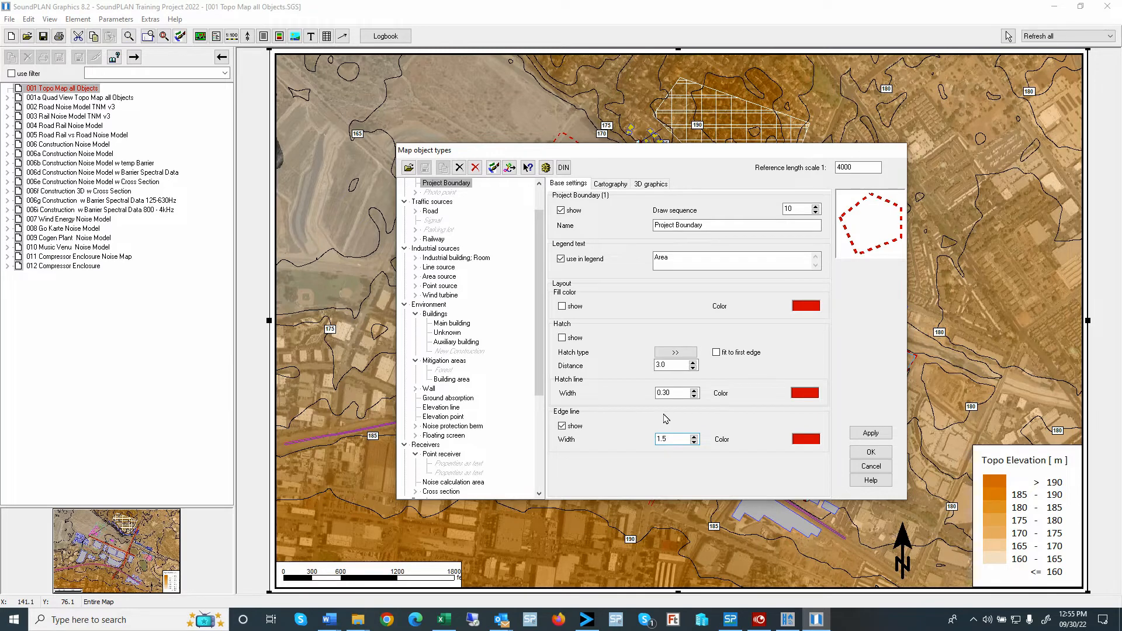
{"action": "left_click", "coordinate": [610, 183]}
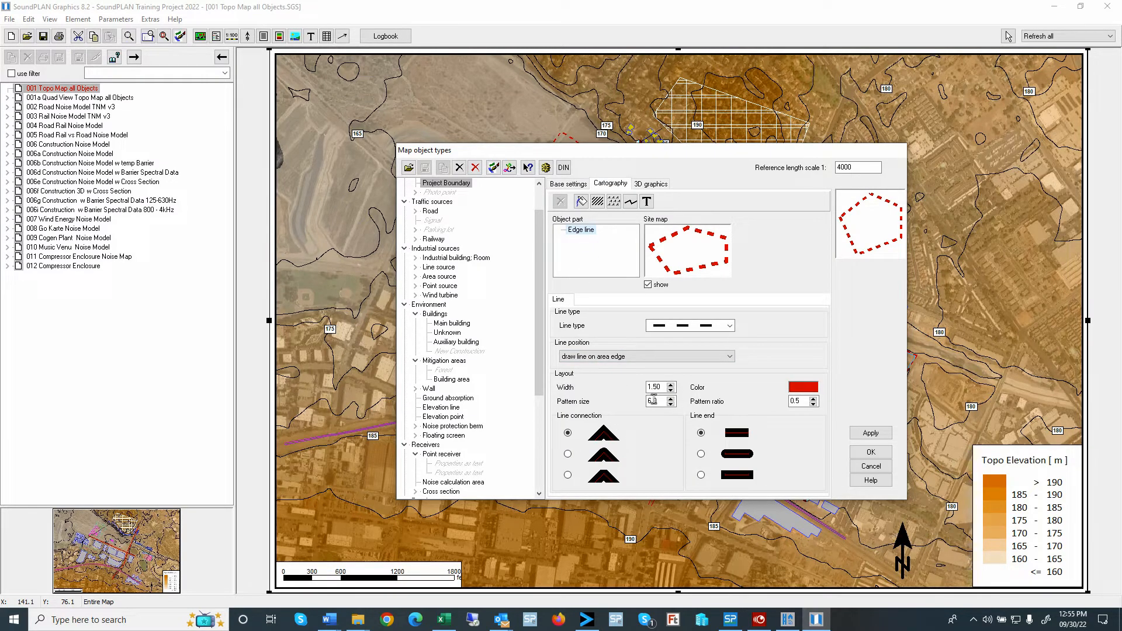
{"action": "triple_click", "coordinate": [654, 401]}
{"action": "type", "text": "10"}
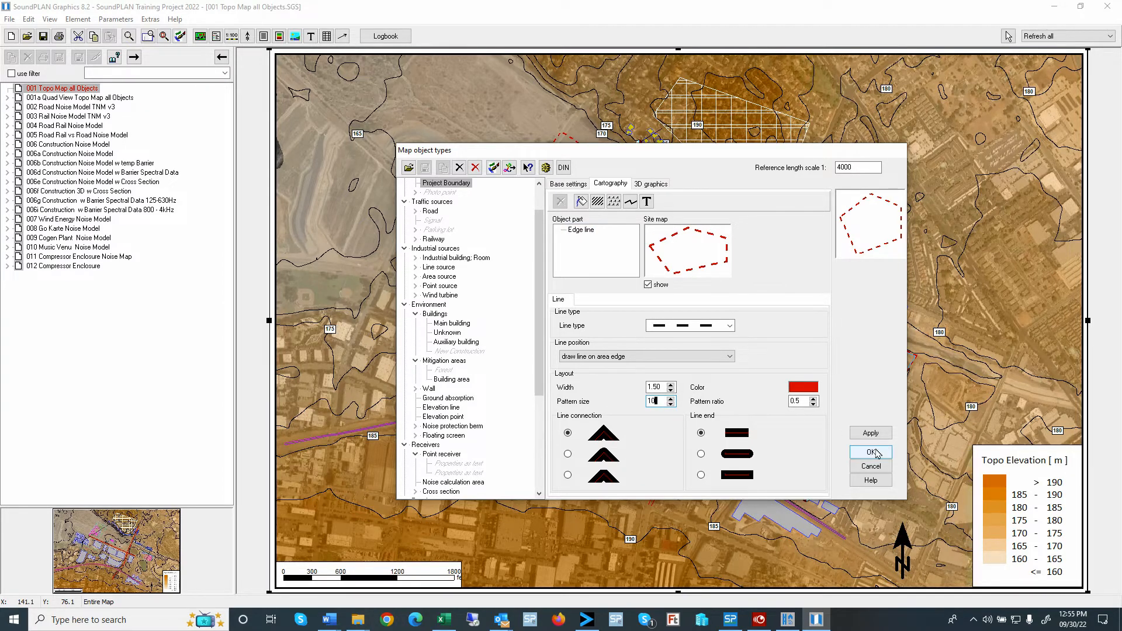
{"action": "left_click", "coordinate": [869, 451]}
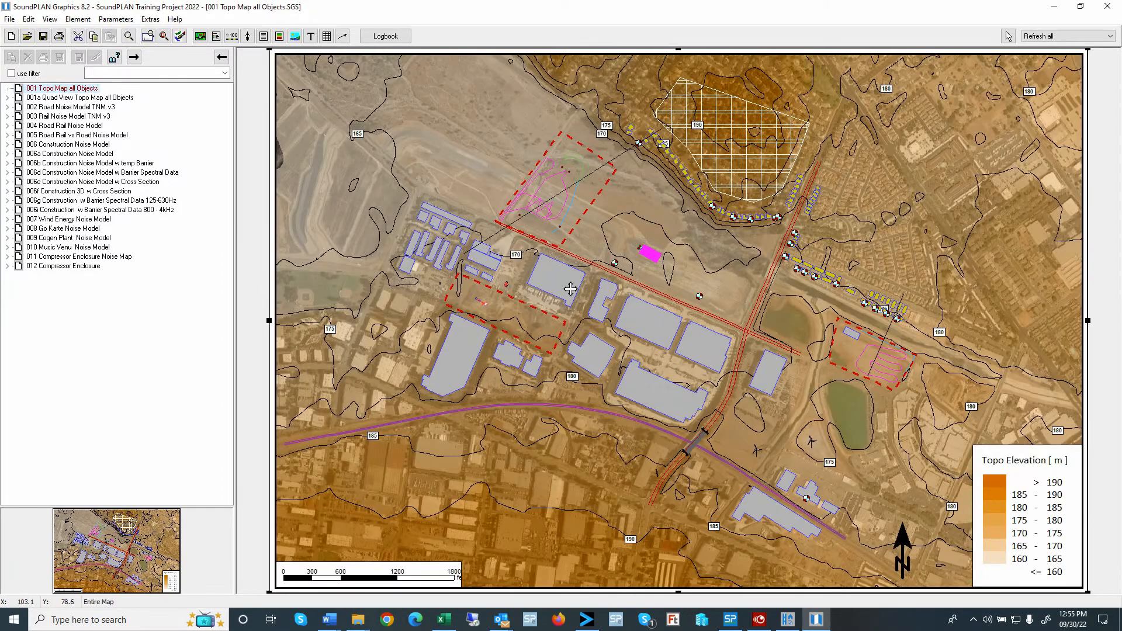
{"action": "mouse_move", "coordinate": [753, 544]}
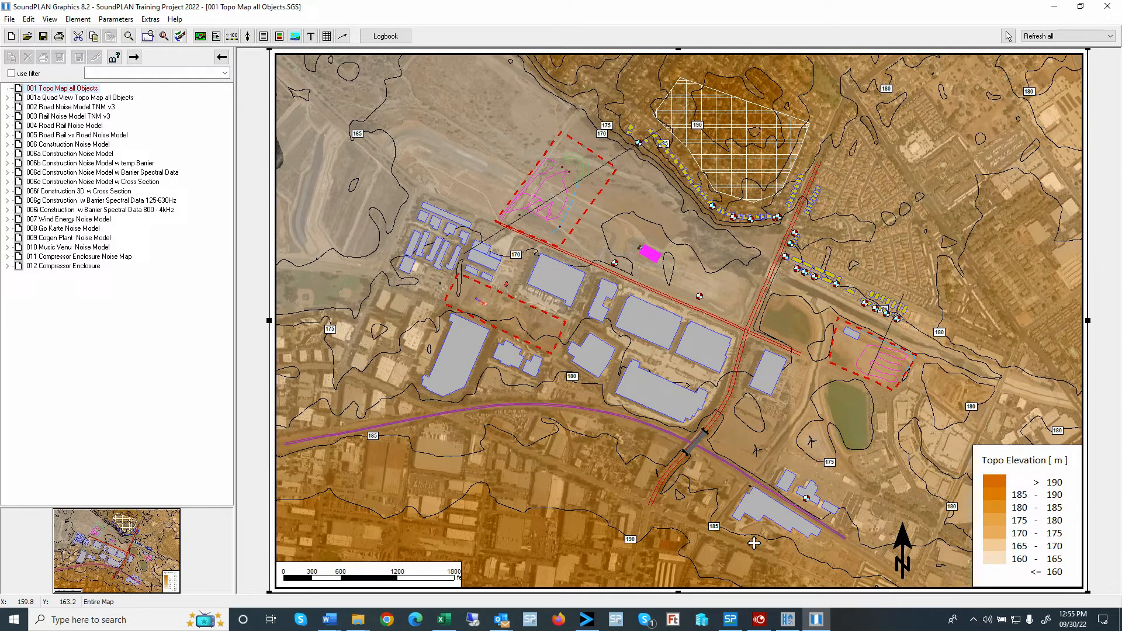
{"action": "mouse_move", "coordinate": [626, 319]}
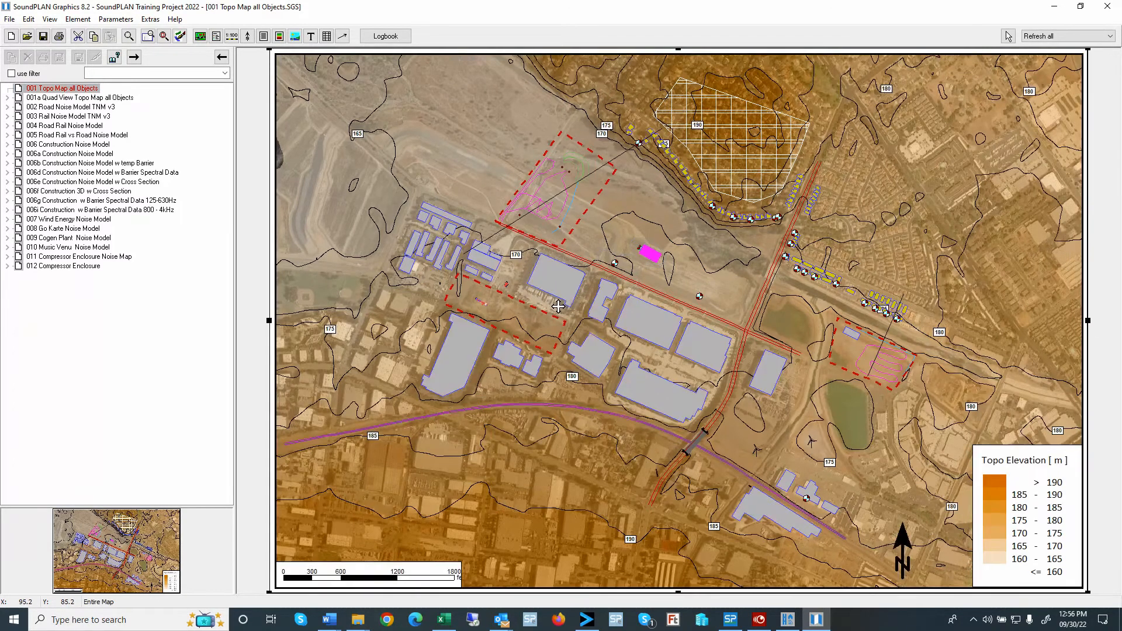
Give the New Construction building type a strong blue fill colour and confirm.
{"action": "left_click", "coordinate": [116, 19]}
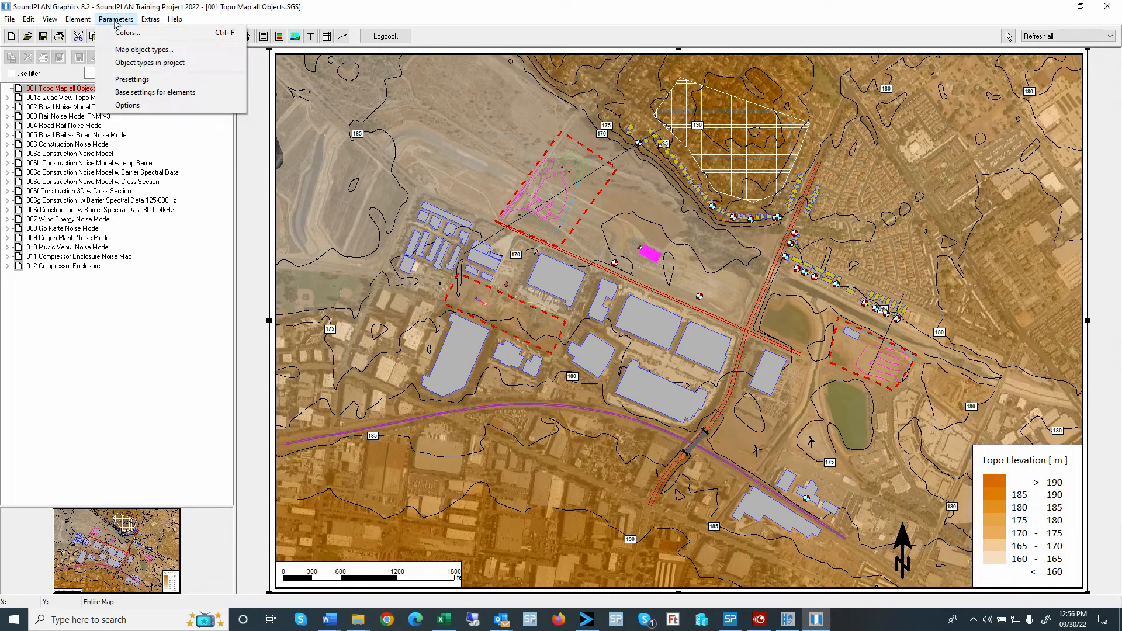
{"action": "mouse_move", "coordinate": [150, 62]}
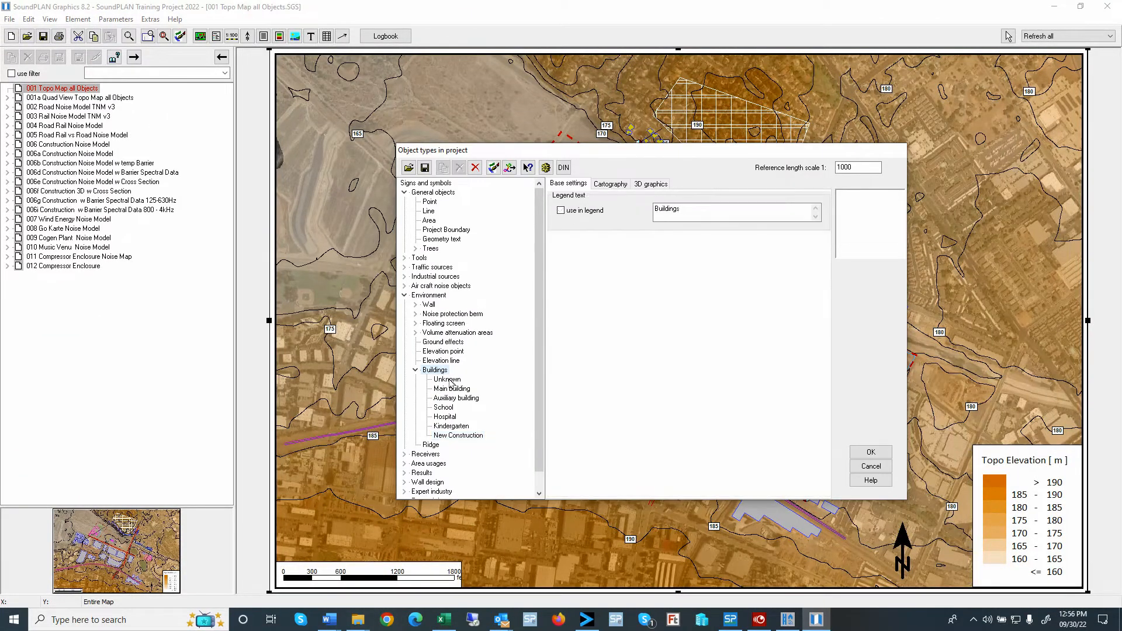
{"action": "left_click", "coordinate": [456, 435]}
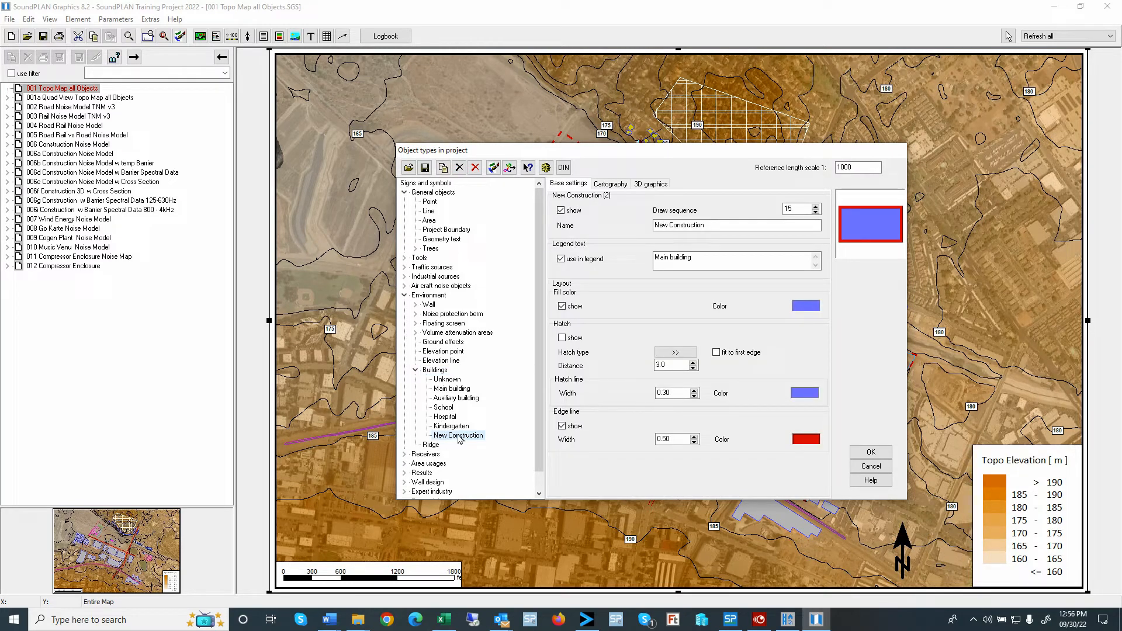
{"action": "mouse_move", "coordinate": [478, 428]}
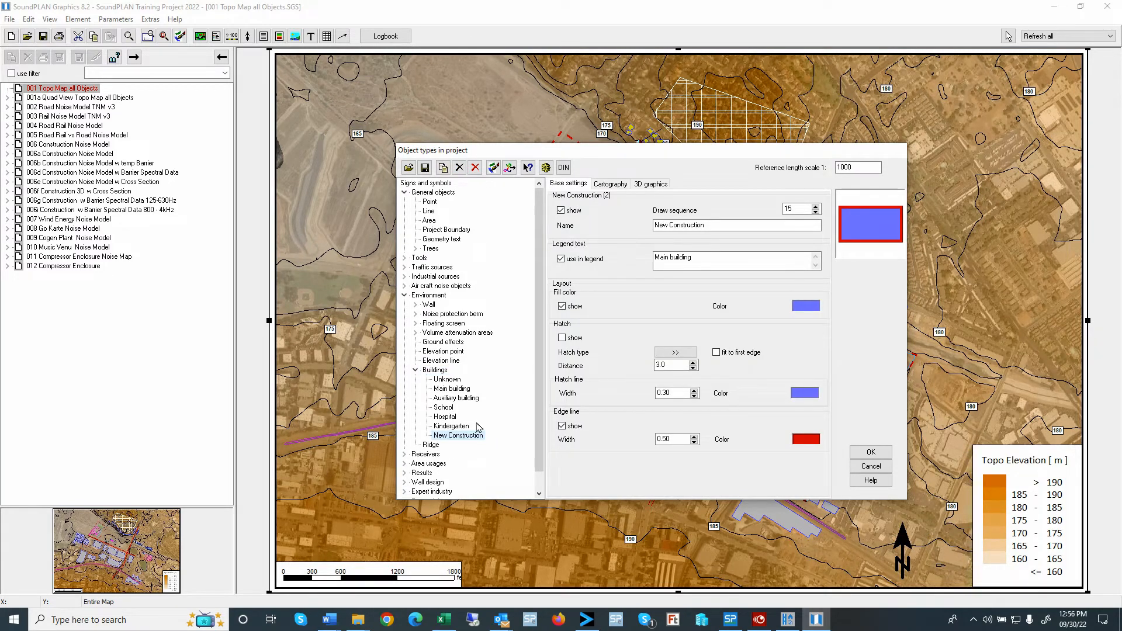
{"action": "mouse_move", "coordinate": [866, 211]}
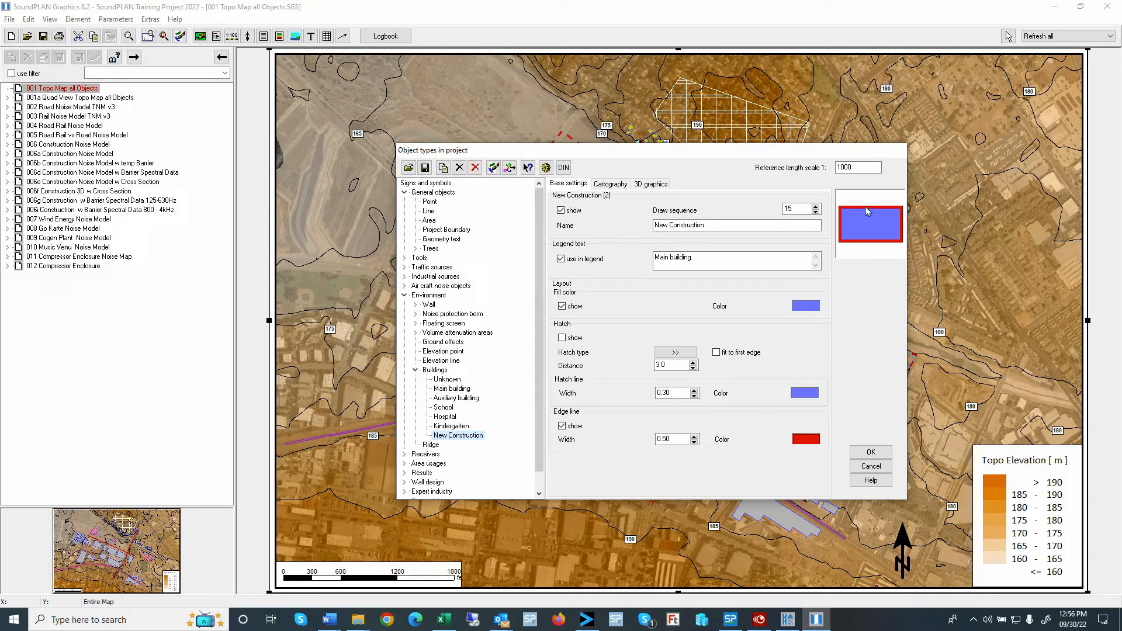
{"action": "left_click", "coordinate": [804, 305]}
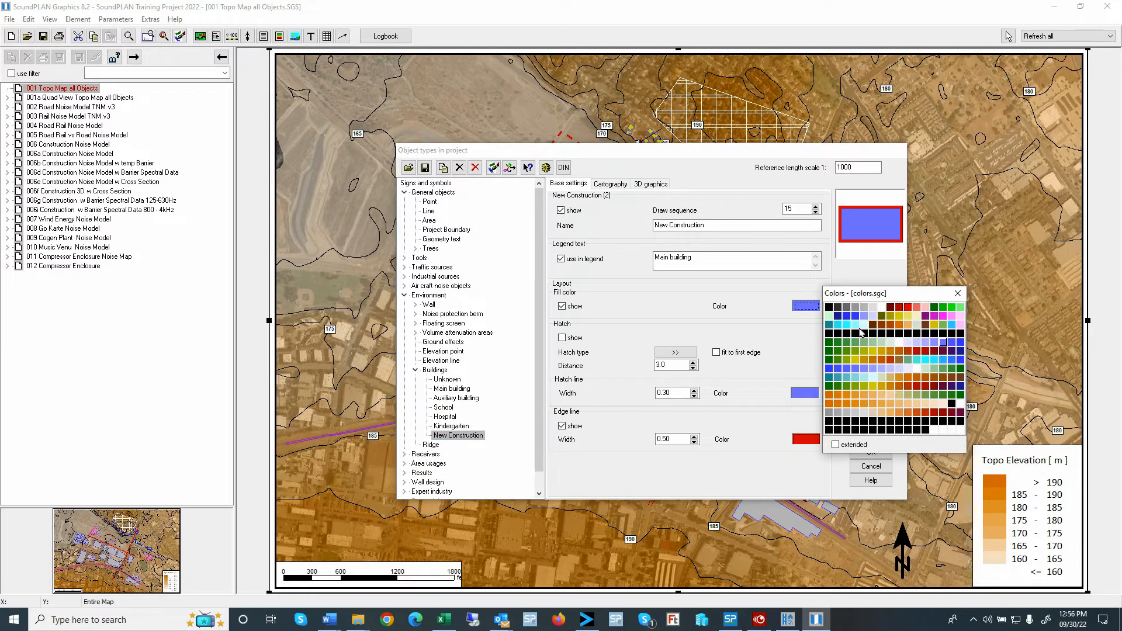
{"action": "mouse_move", "coordinate": [827, 373]}
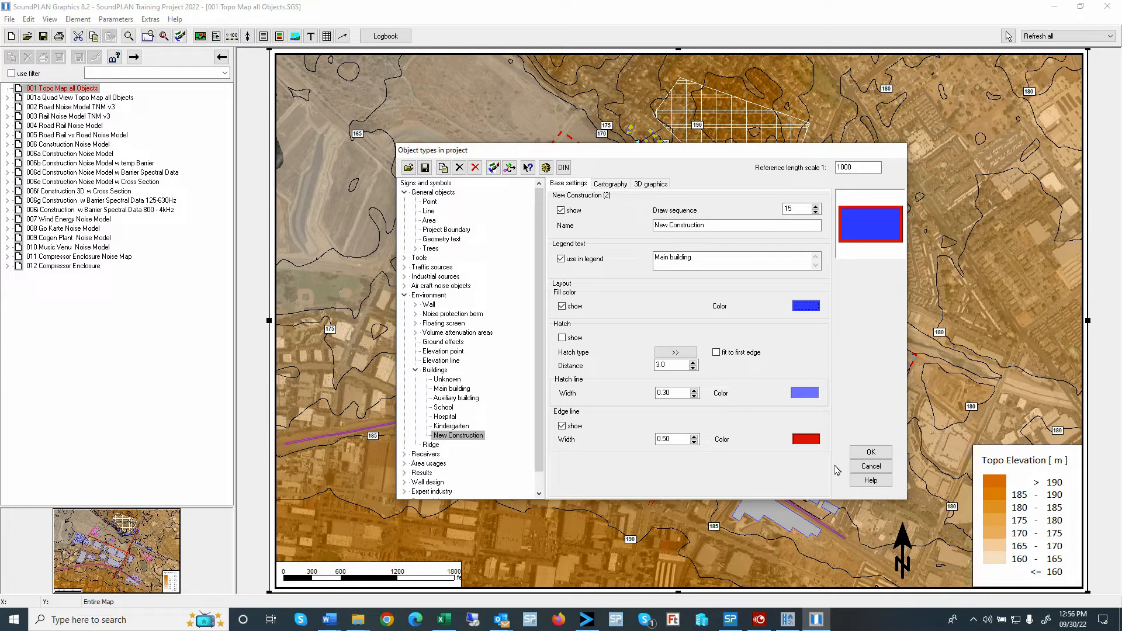
{"action": "mouse_move", "coordinate": [649, 464]}
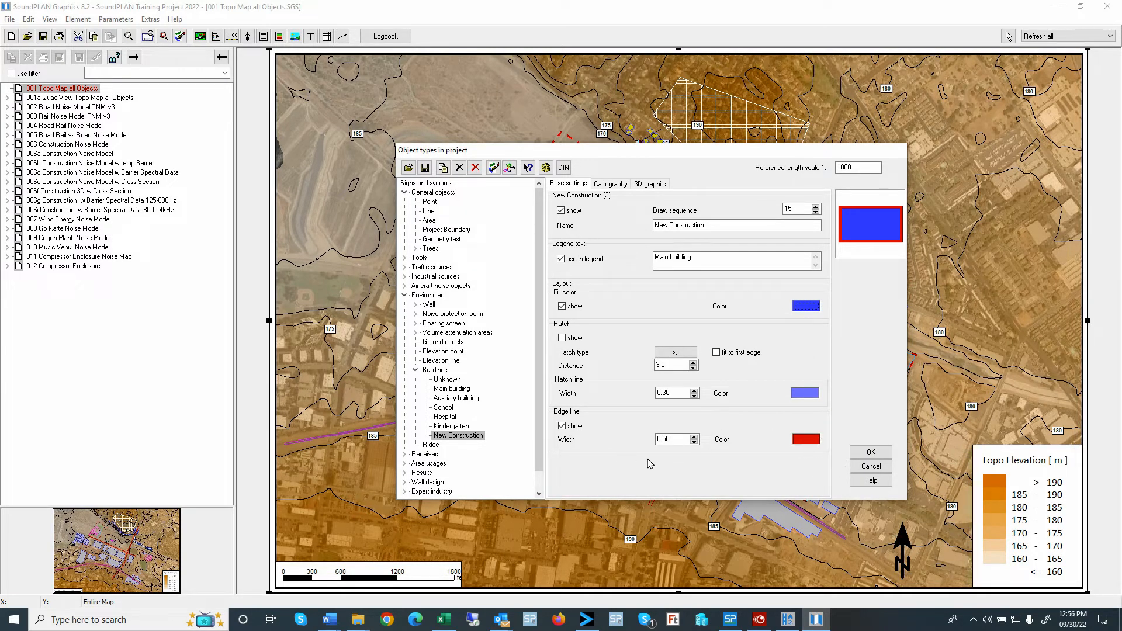
{"action": "left_click", "coordinate": [869, 452]}
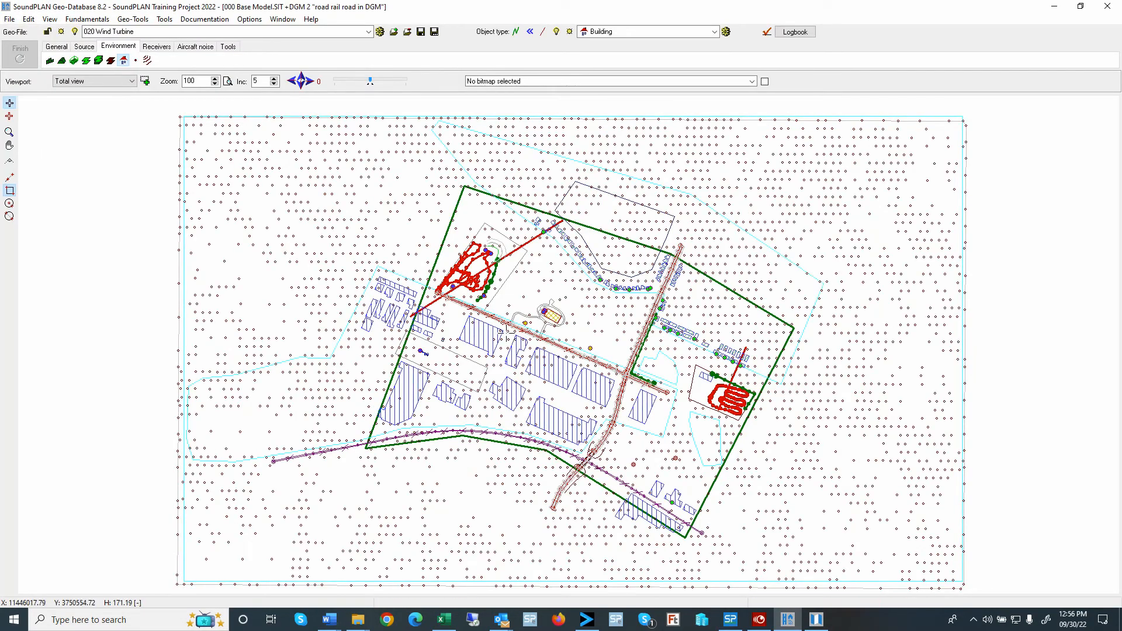
Set the Warehouse building's type to New Construction in its properties.
{"action": "left_click", "coordinate": [490, 336]}
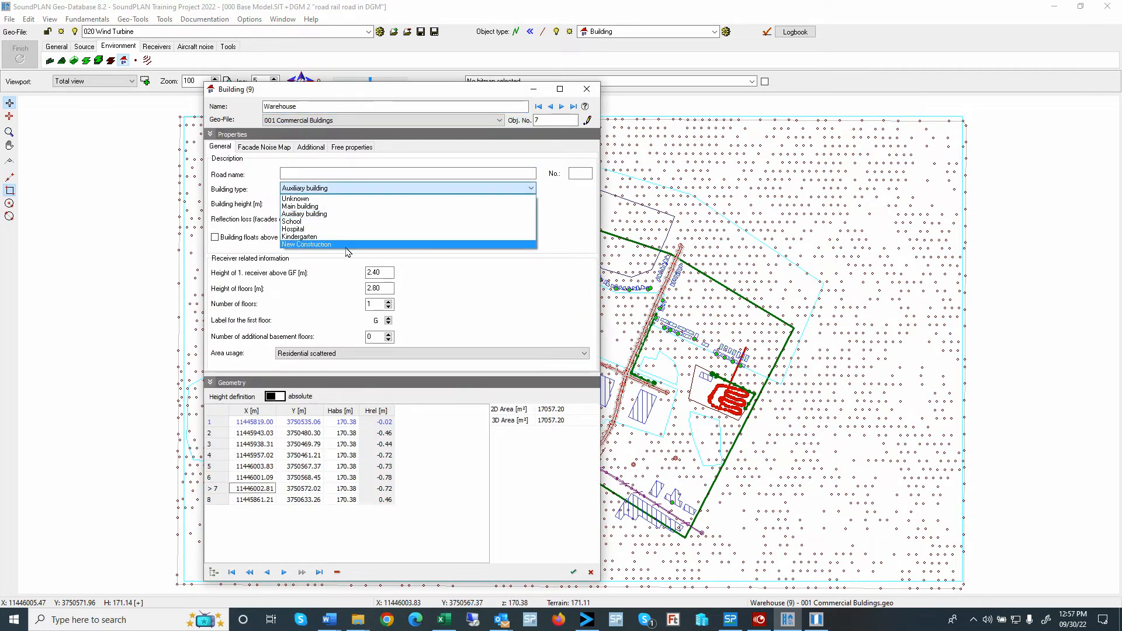
{"action": "left_click", "coordinate": [306, 244]}
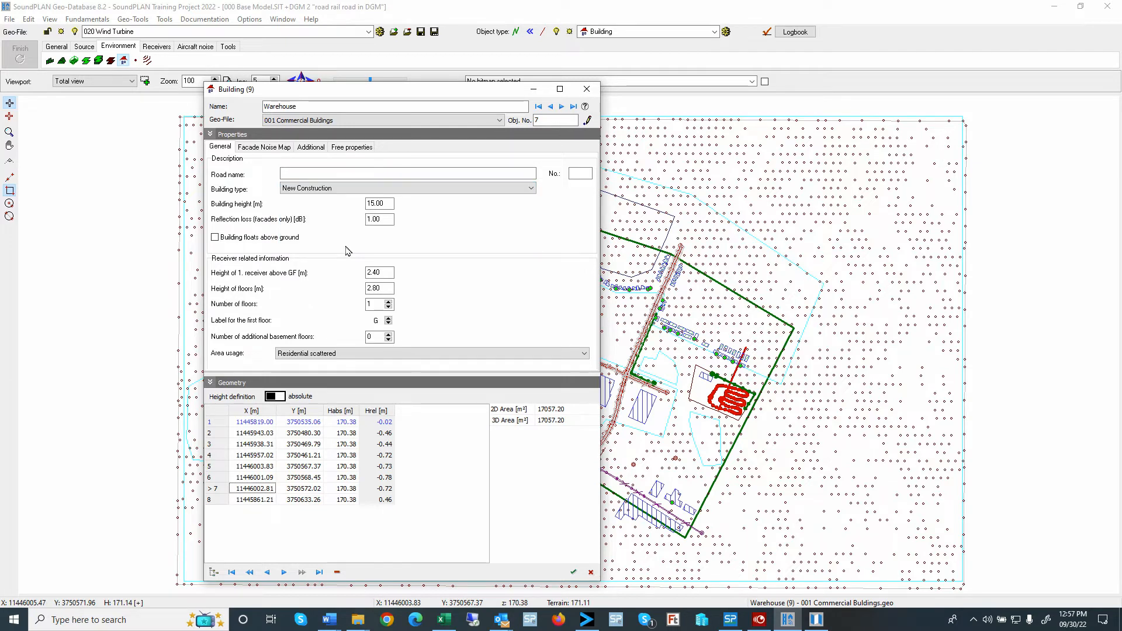
{"action": "mouse_move", "coordinate": [582, 535]}
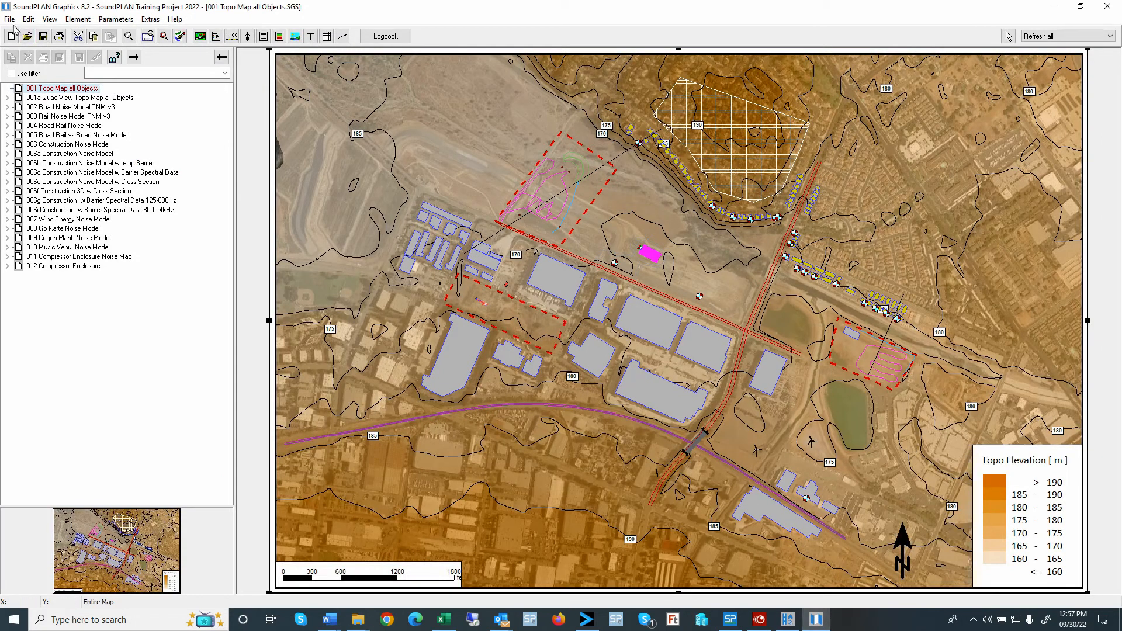
Reload the geo data so the warehouse shows with the blue New Construction fill.
{"action": "left_click", "coordinate": [10, 18]}
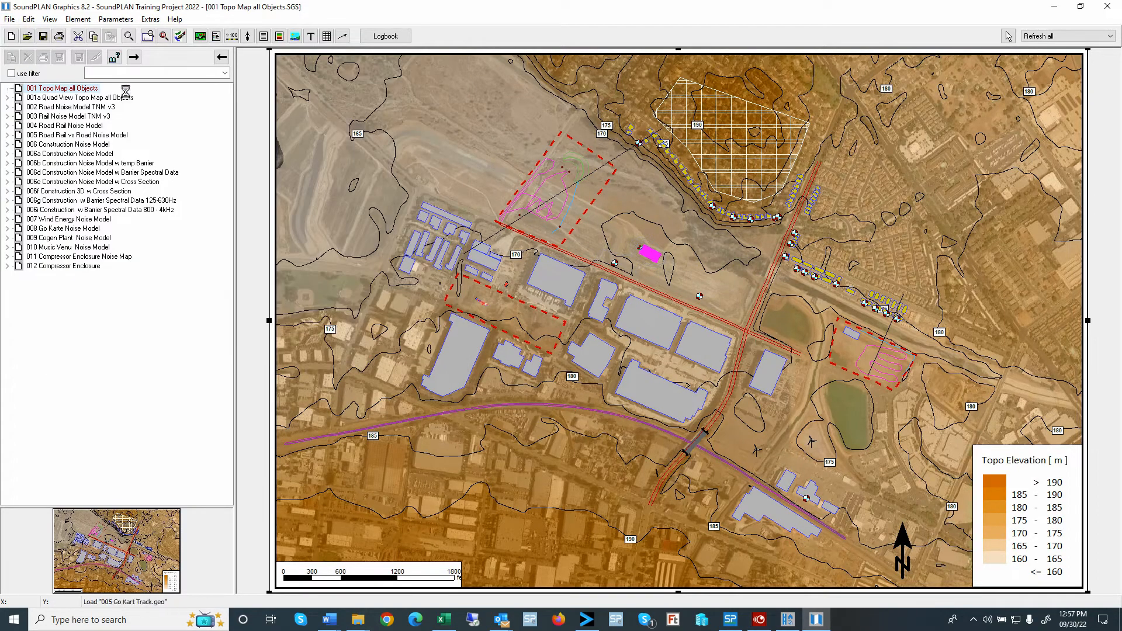
{"action": "left_click", "coordinate": [550, 279]}
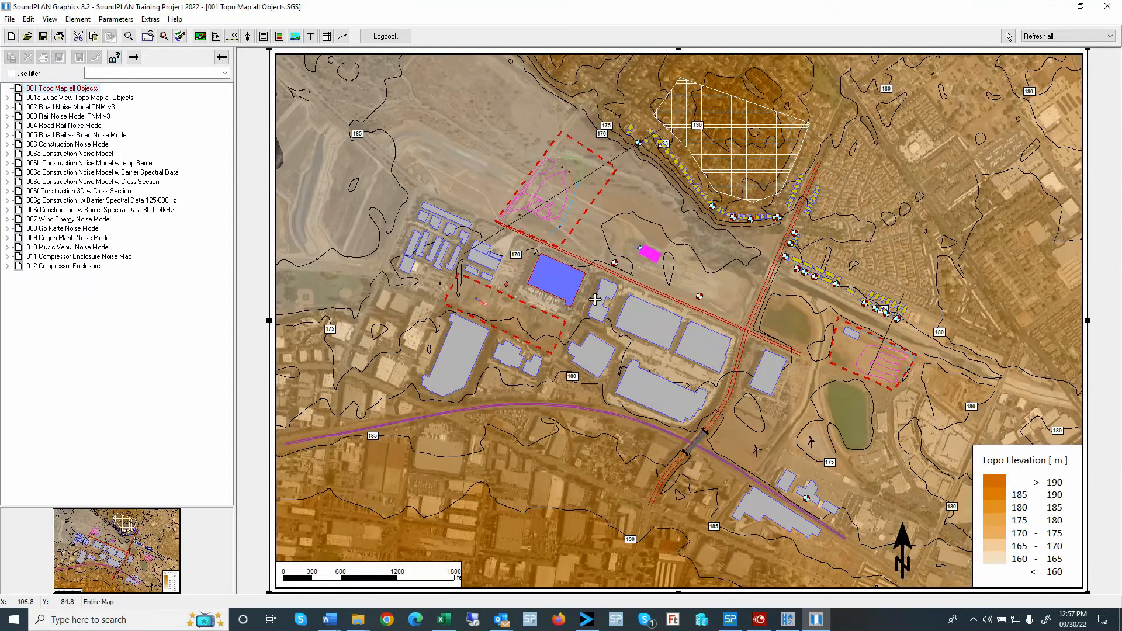
{"action": "mouse_move", "coordinate": [559, 280]}
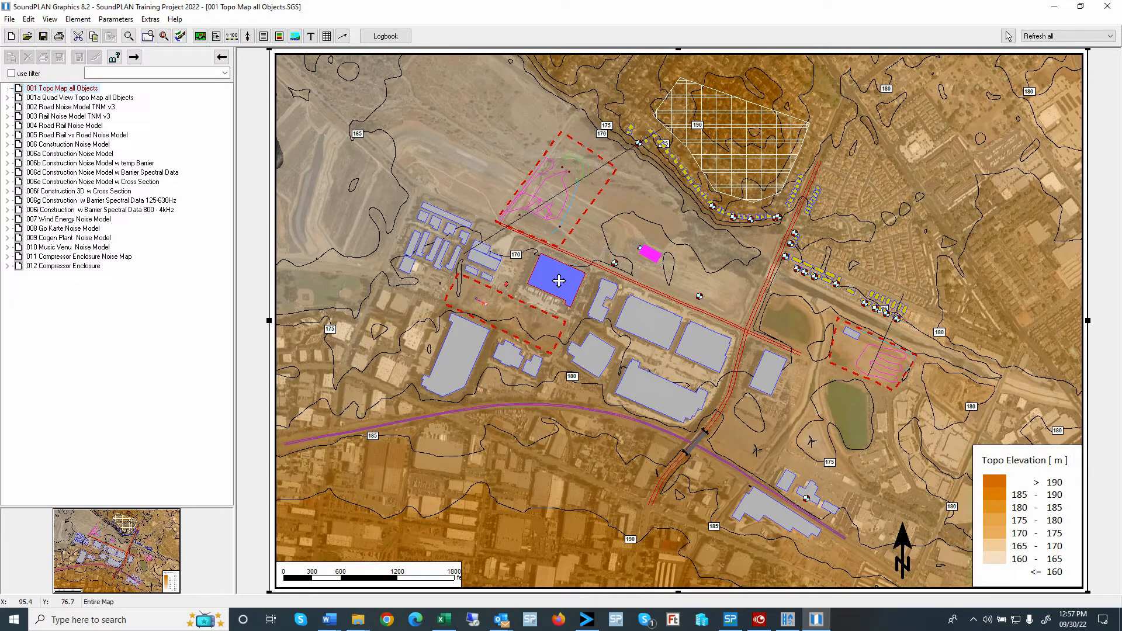
{"action": "right_click", "coordinate": [559, 281]}
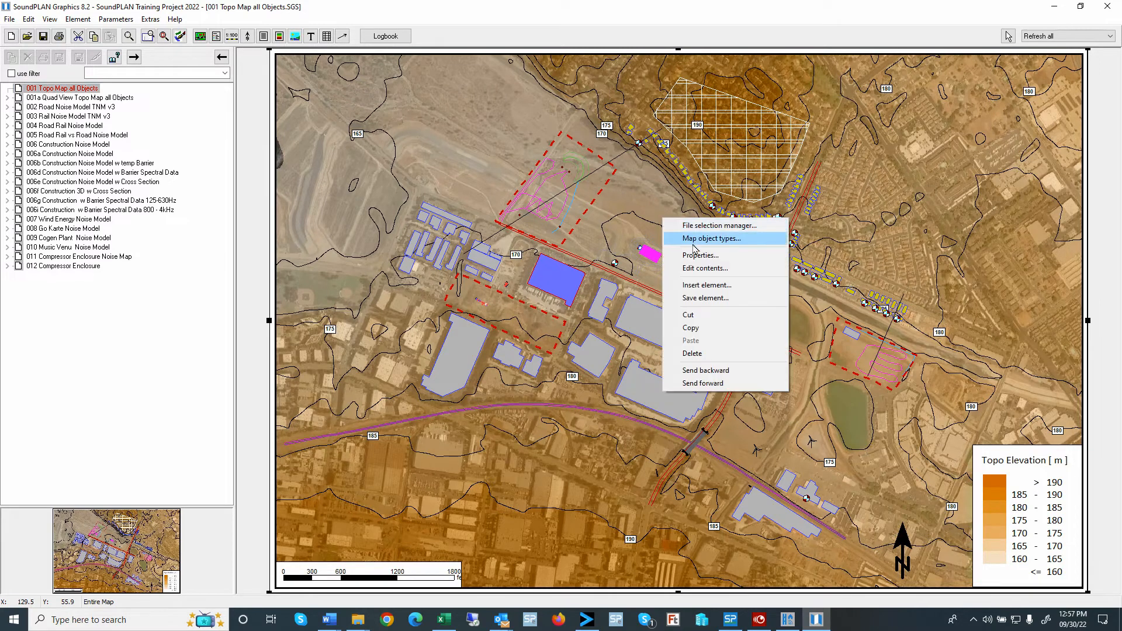
{"action": "left_click", "coordinate": [709, 238]}
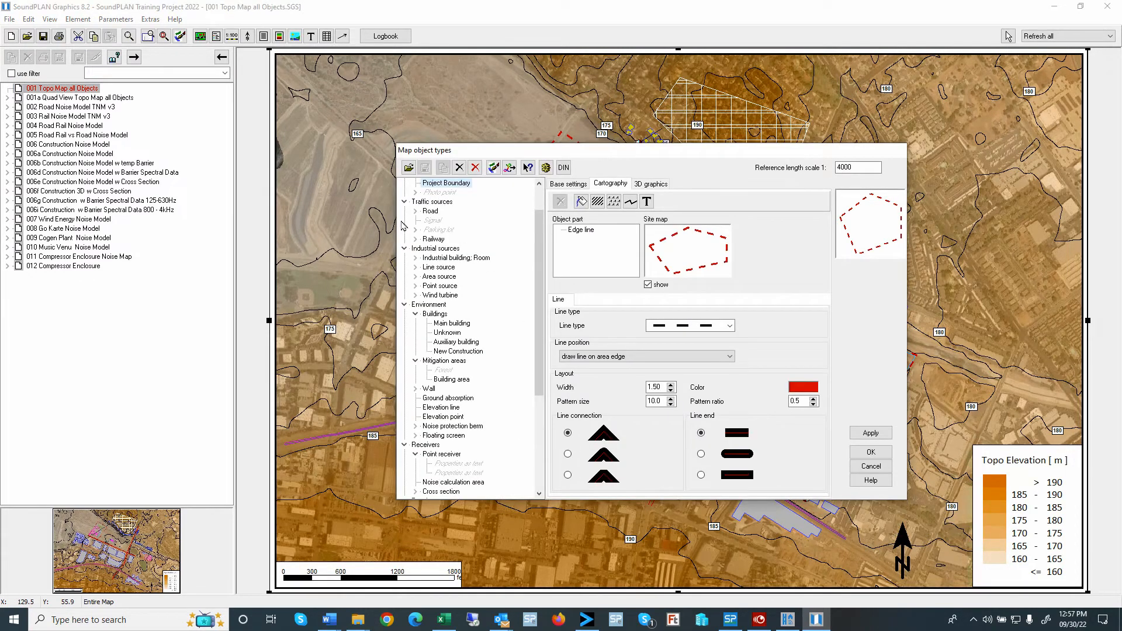
{"action": "scroll", "scroll_direction": "up", "scroll_amount": 3}
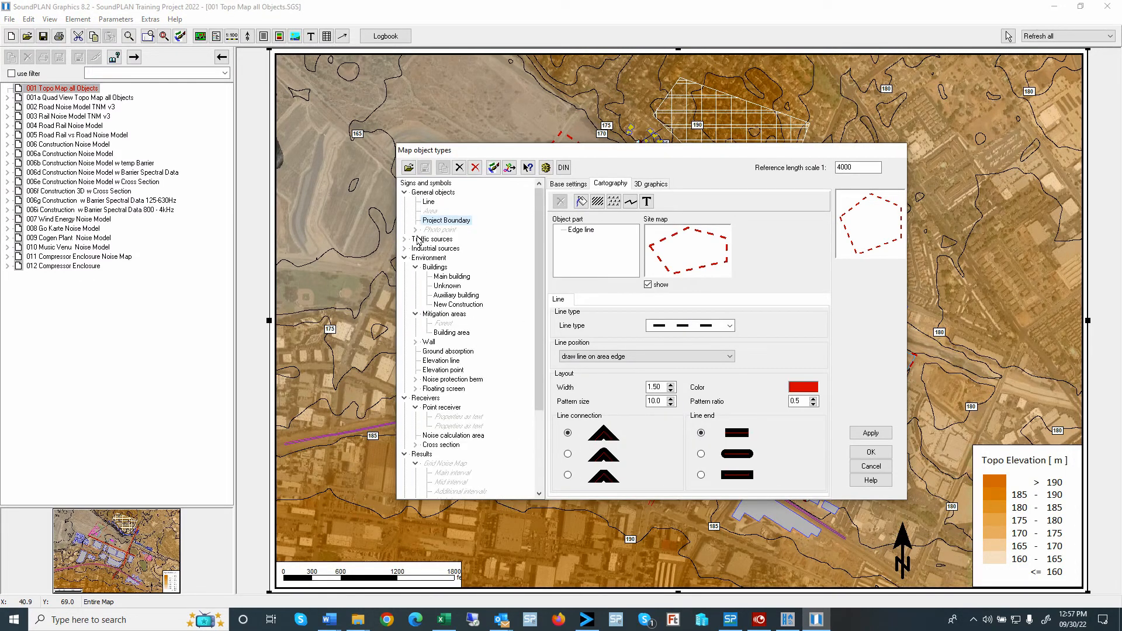
{"action": "left_click", "coordinate": [433, 192]}
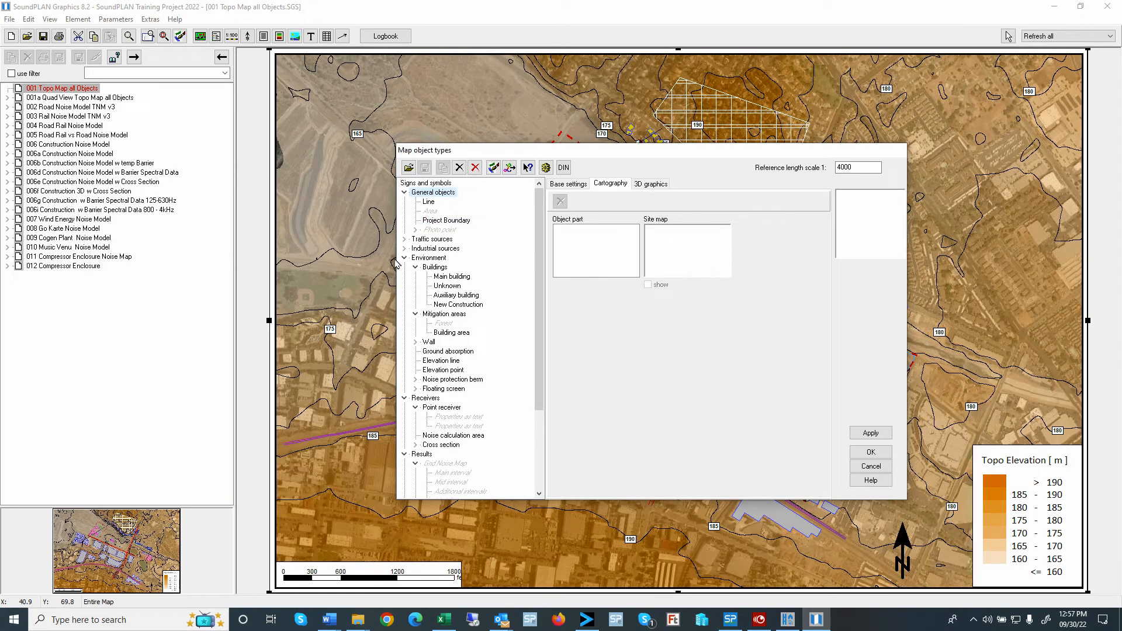
{"action": "scroll", "scroll_direction": "down", "scroll_amount": 3}
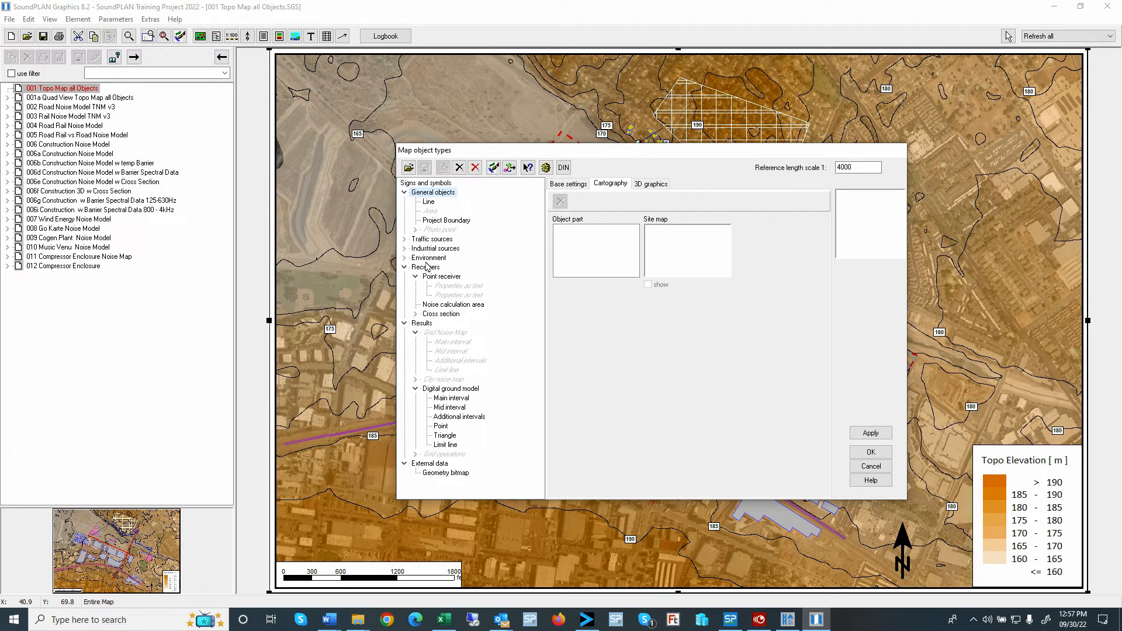
{"action": "left_click", "coordinate": [405, 267]}
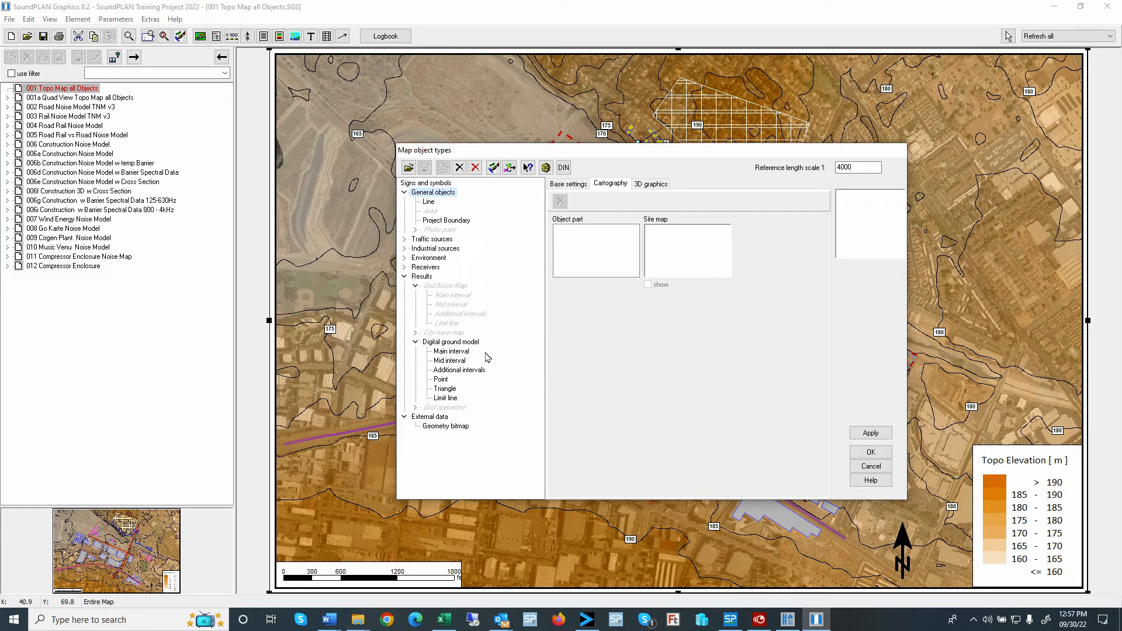
{"action": "mouse_move", "coordinate": [579, 439]}
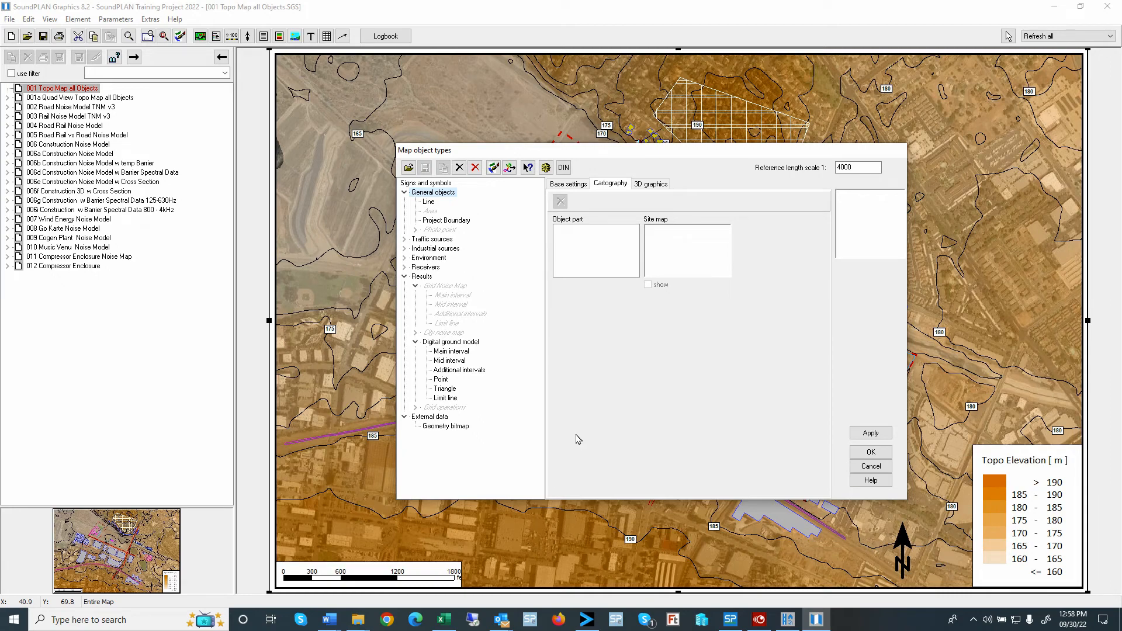
{"action": "mouse_move", "coordinate": [870, 466]}
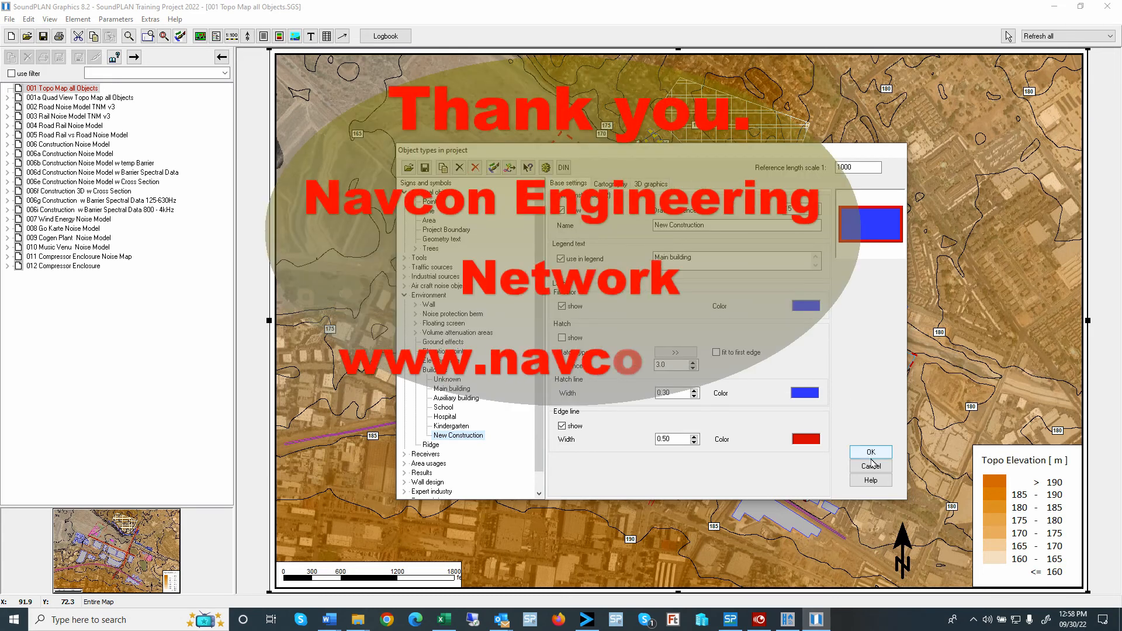
{"action": "left_click", "coordinate": [869, 451]}
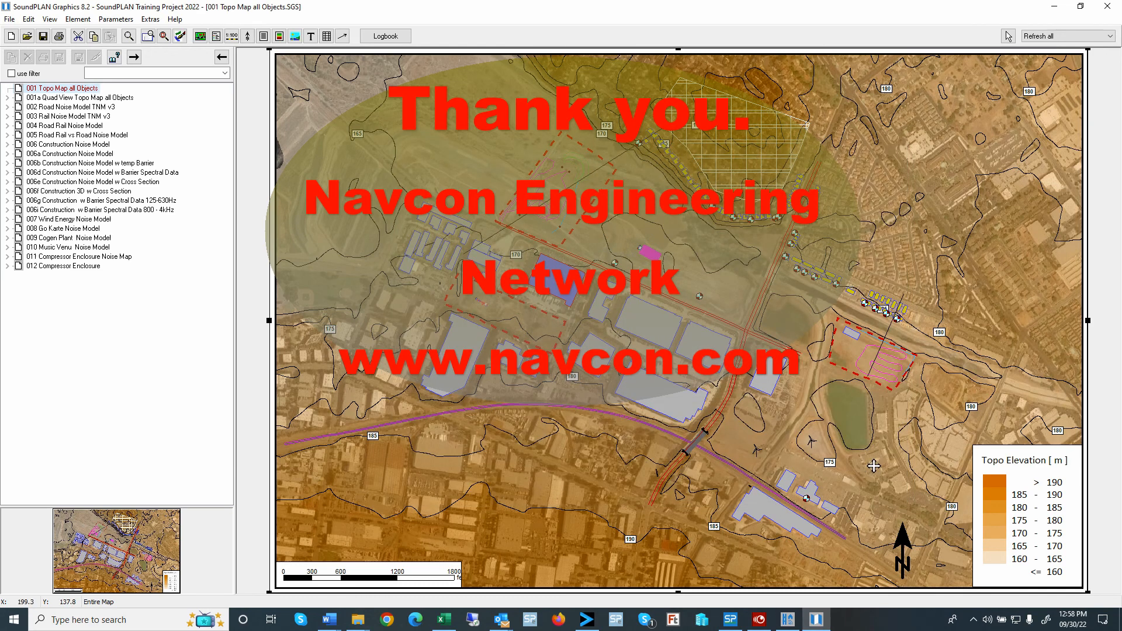